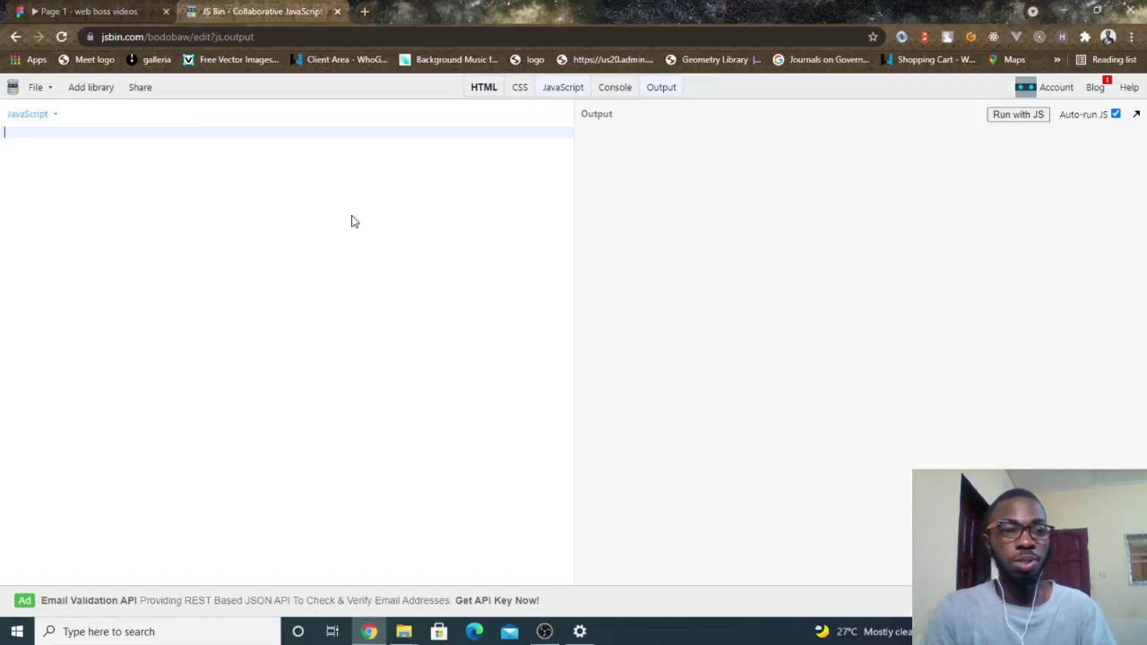
Step: Write setInterval(()=>{ console.log("web boss") }, 1000) in the JavaScript panel
type("setInter")
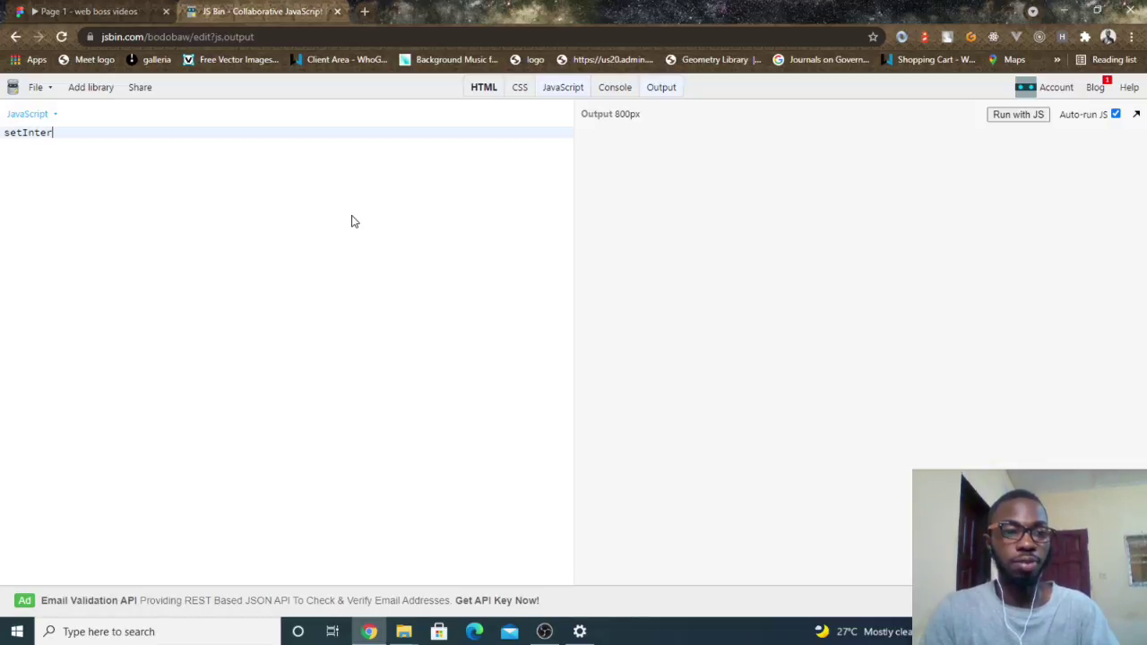
type("val()")
type("console")
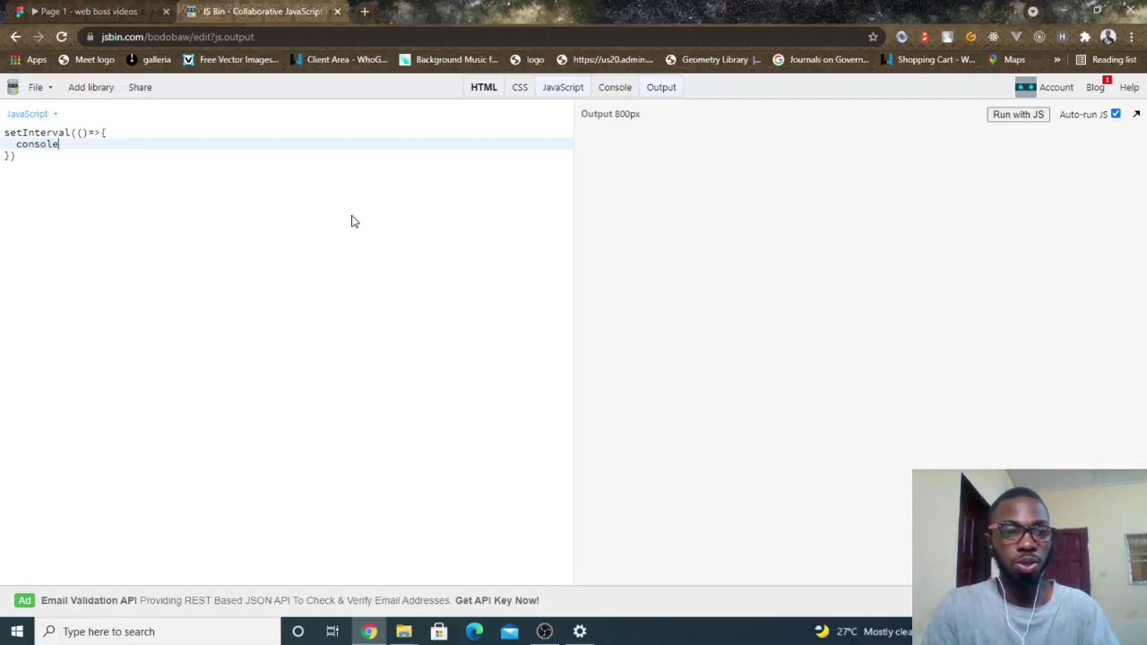
type(".log(\"\")")
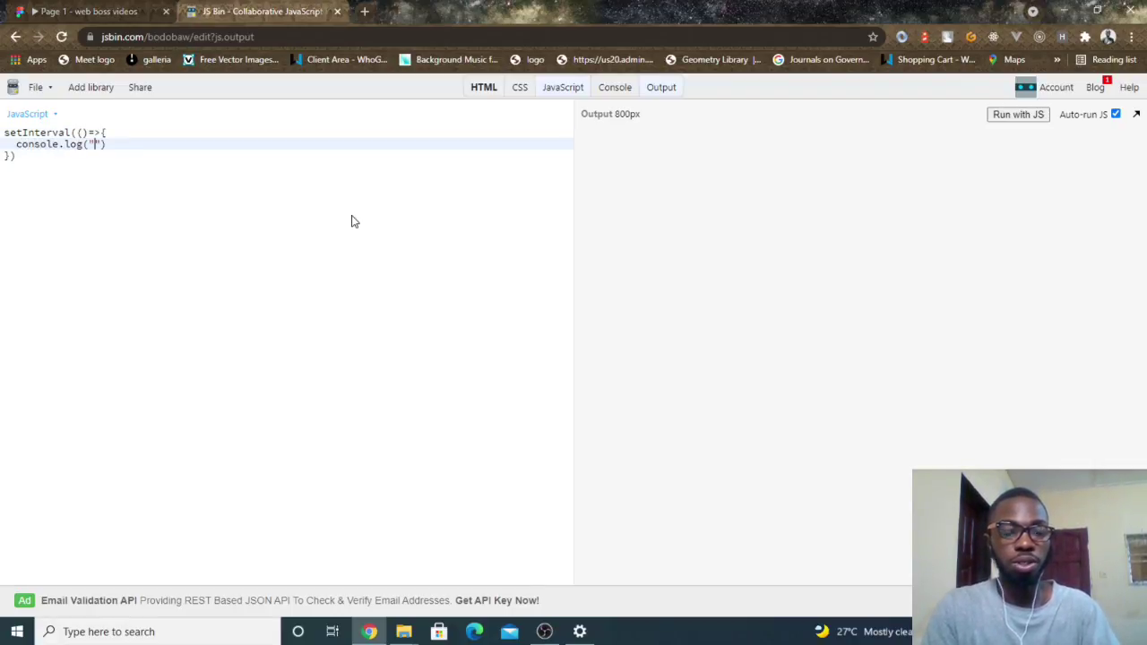
type("web boss")
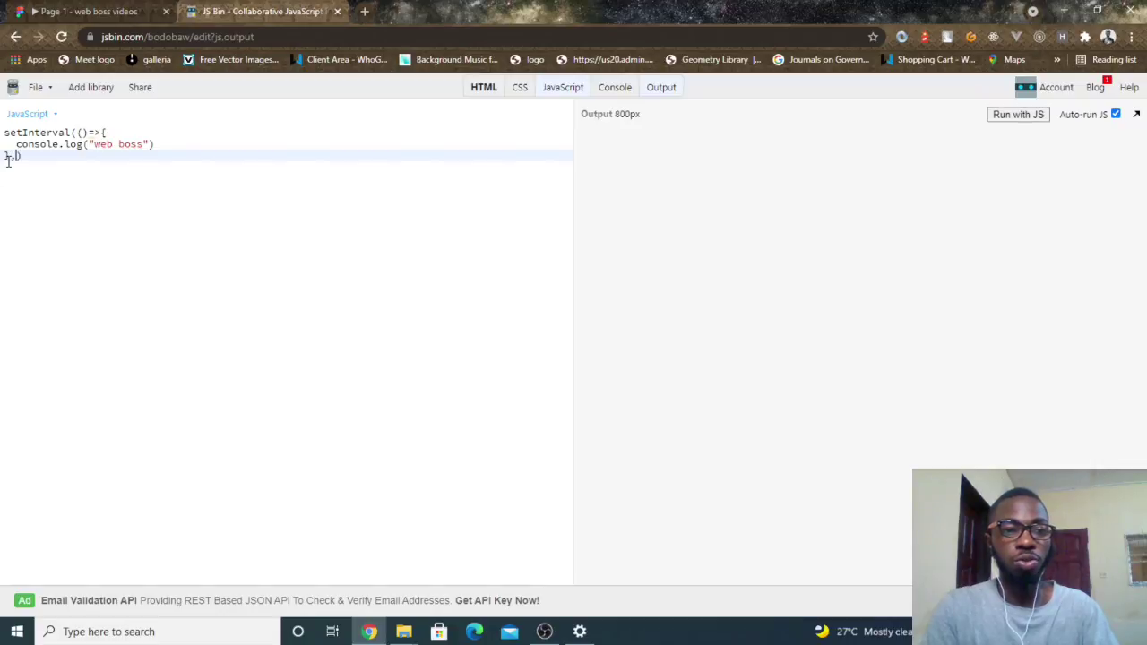
type("1000")
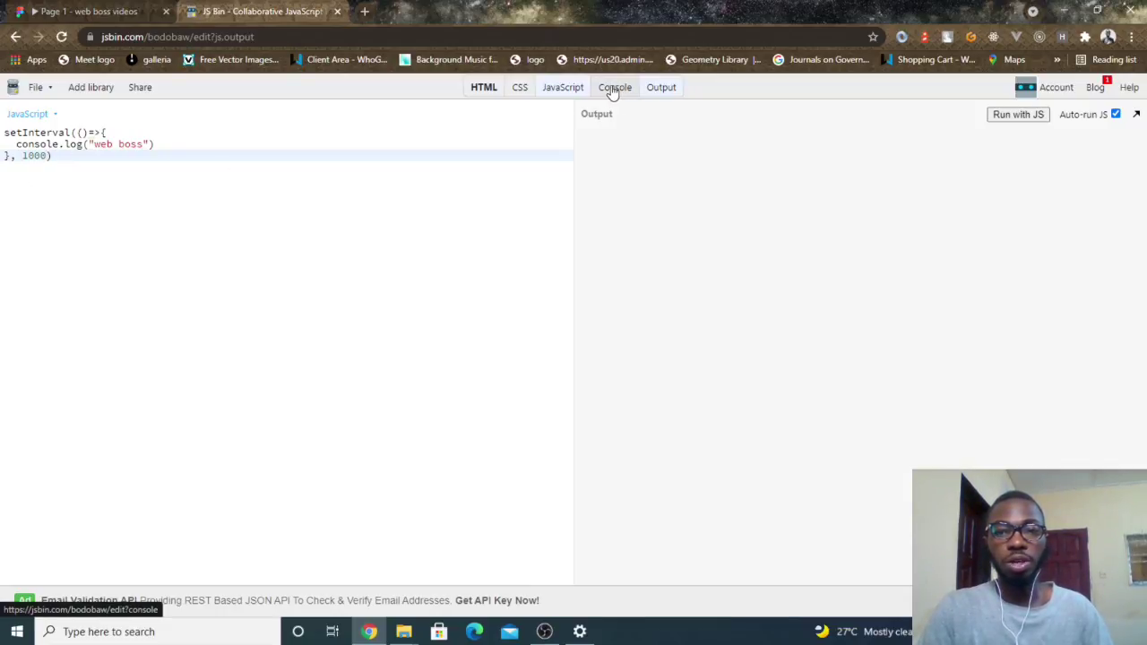
Step: Show the Console output of repeated "web boss" logs, then clear it
left_click(615, 86)
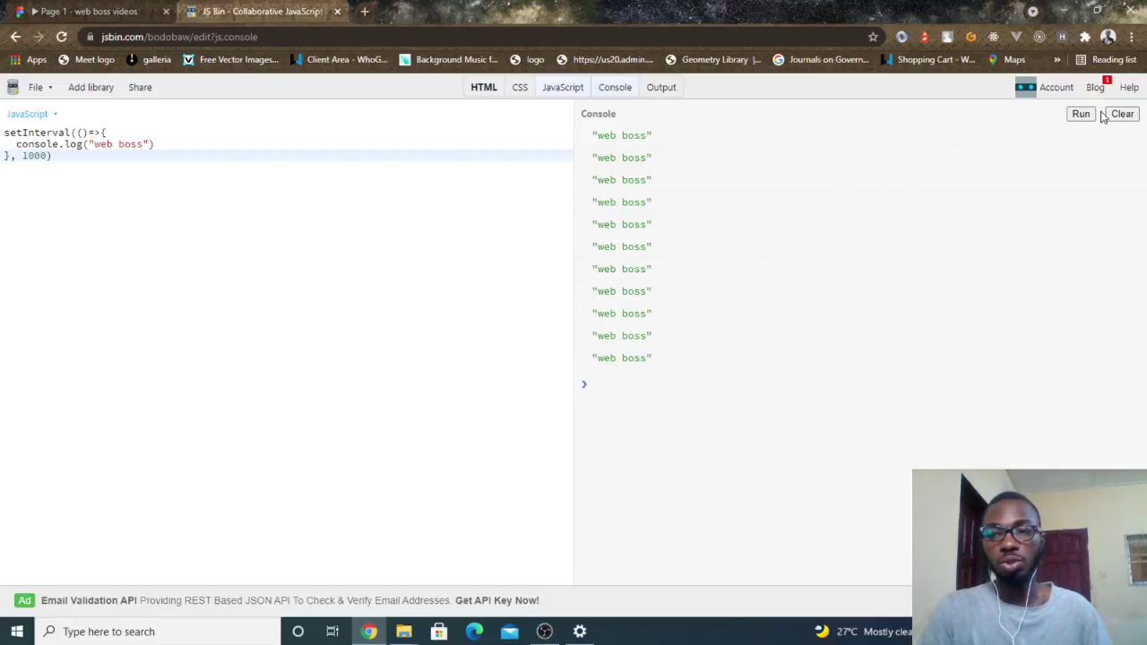
left_click(1122, 115)
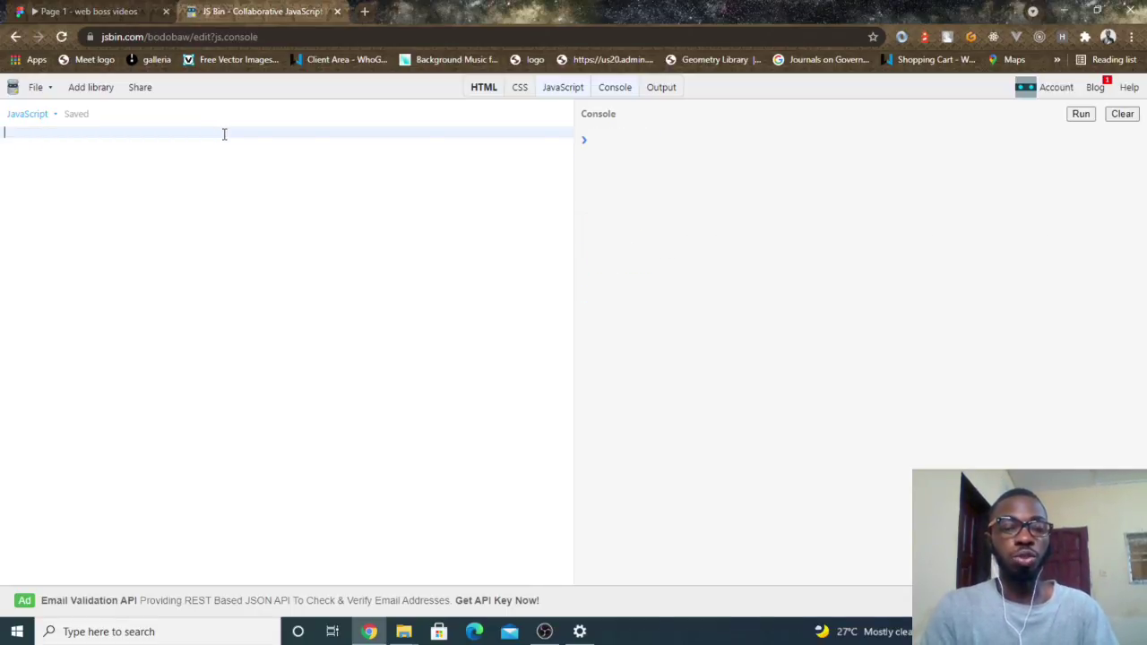
Step: Declare function SetInterval(func, interval){ } with an empty body line
type("function")
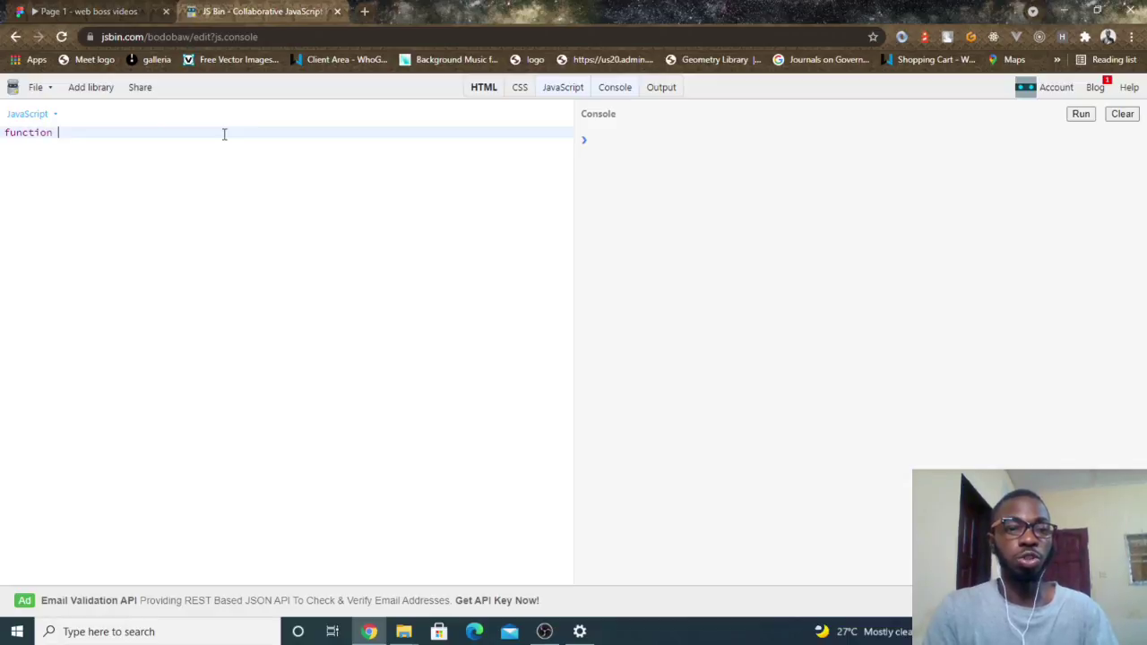
type("SetINter")
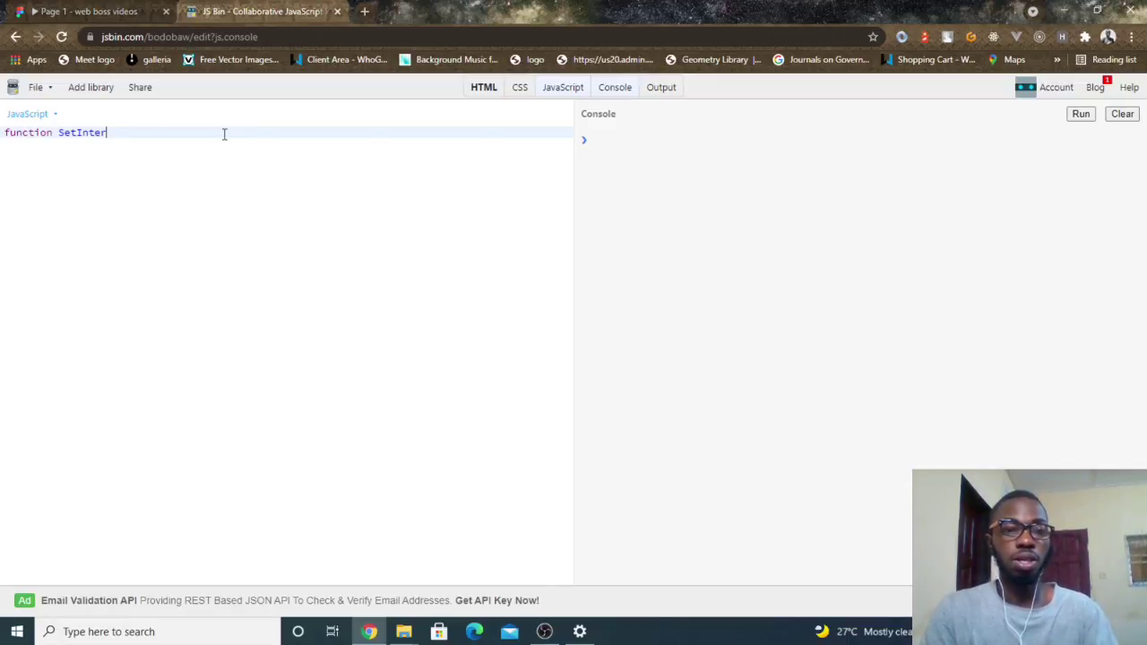
type("val(fun")
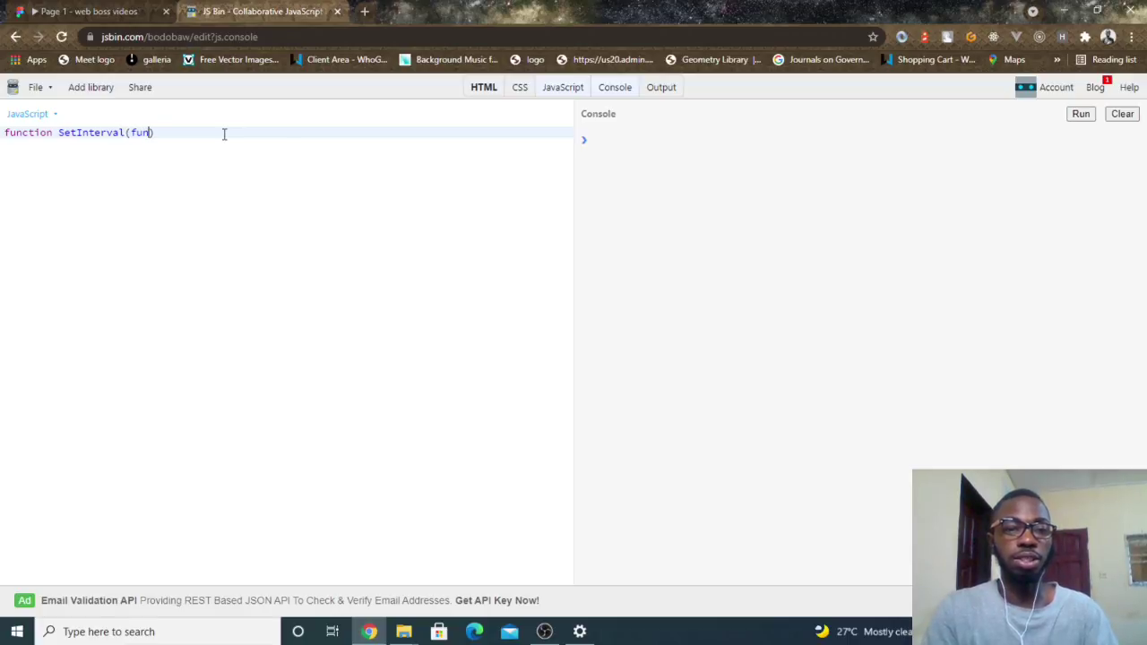
type("c, interval")
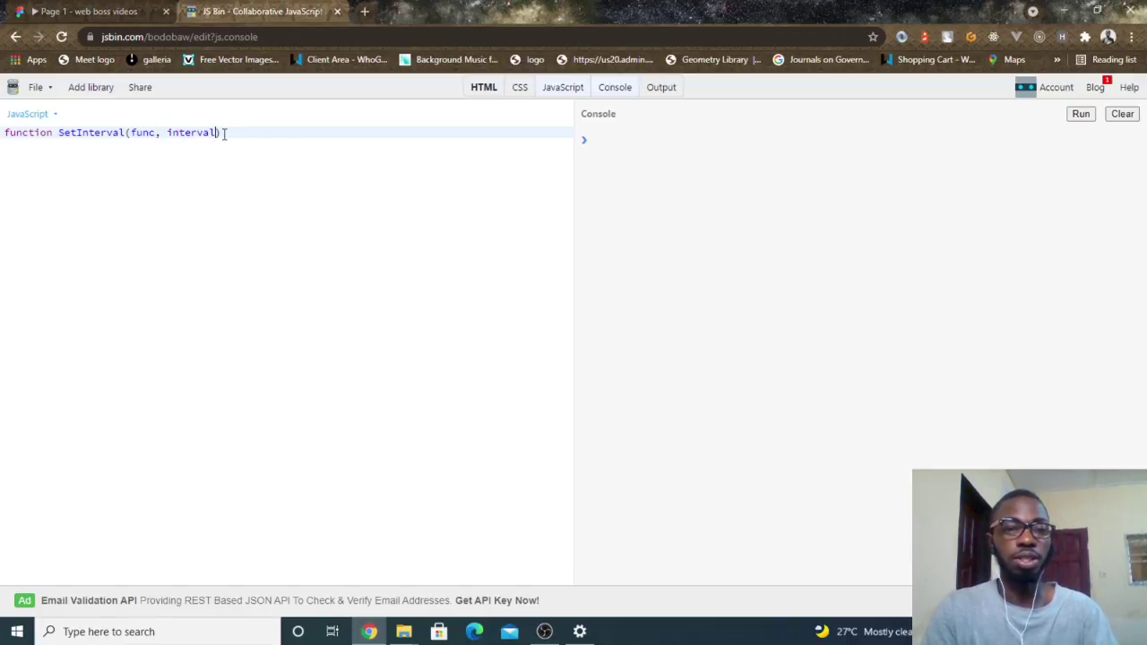
type("{")
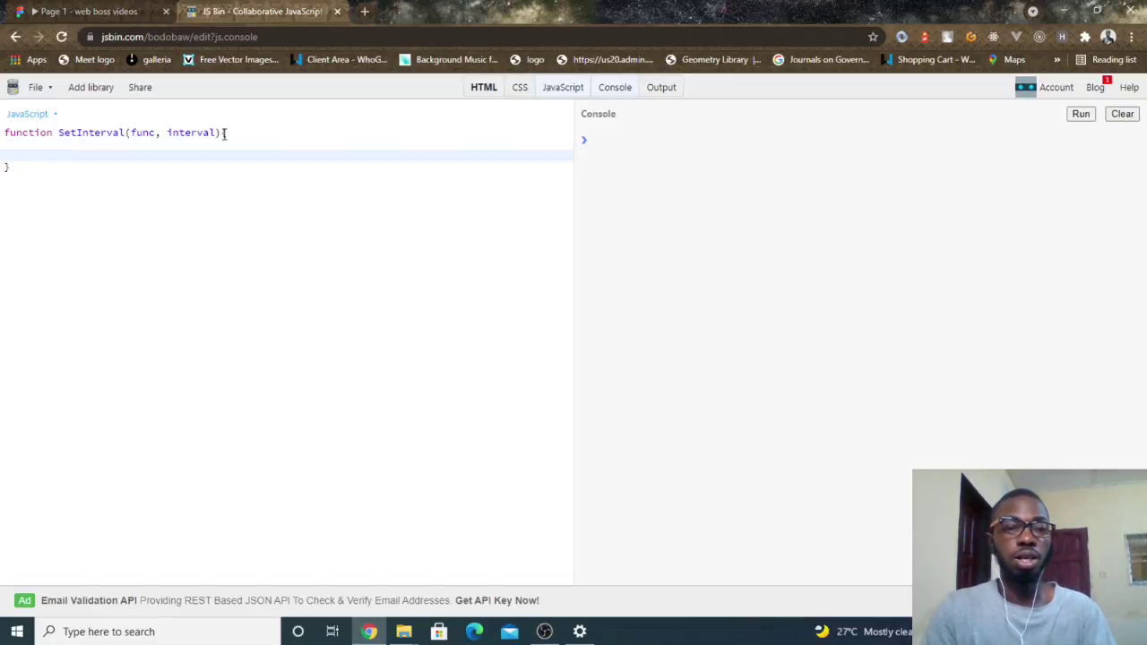
key("Enter")
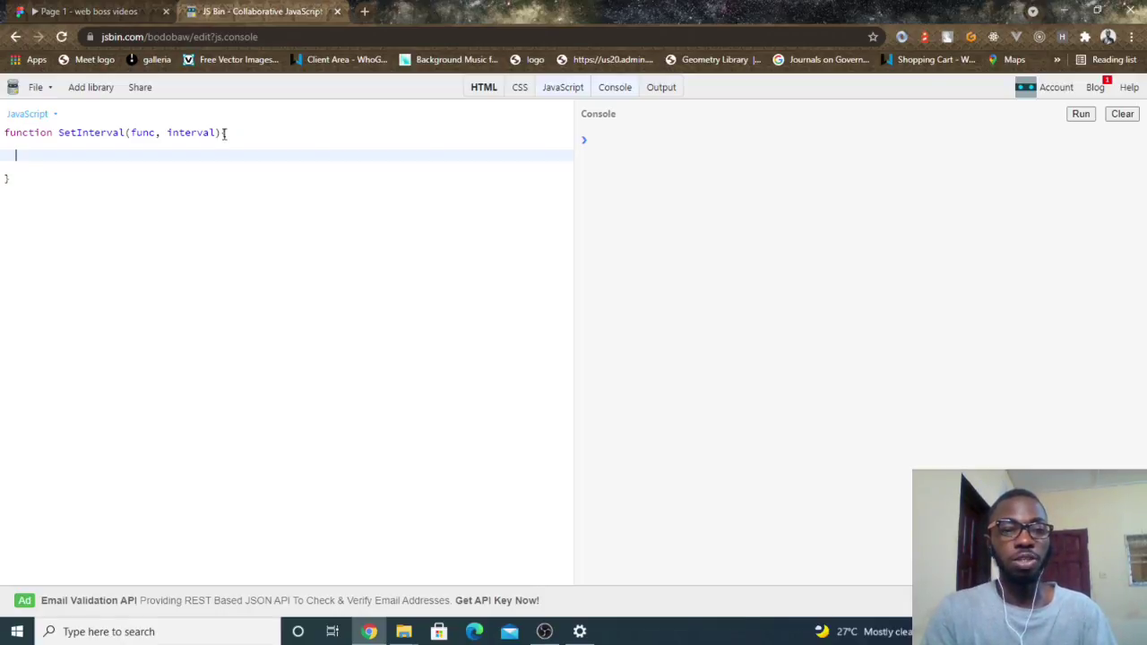
Step: Store the arguments as this.func = func and this.interval = interval
type("this.")
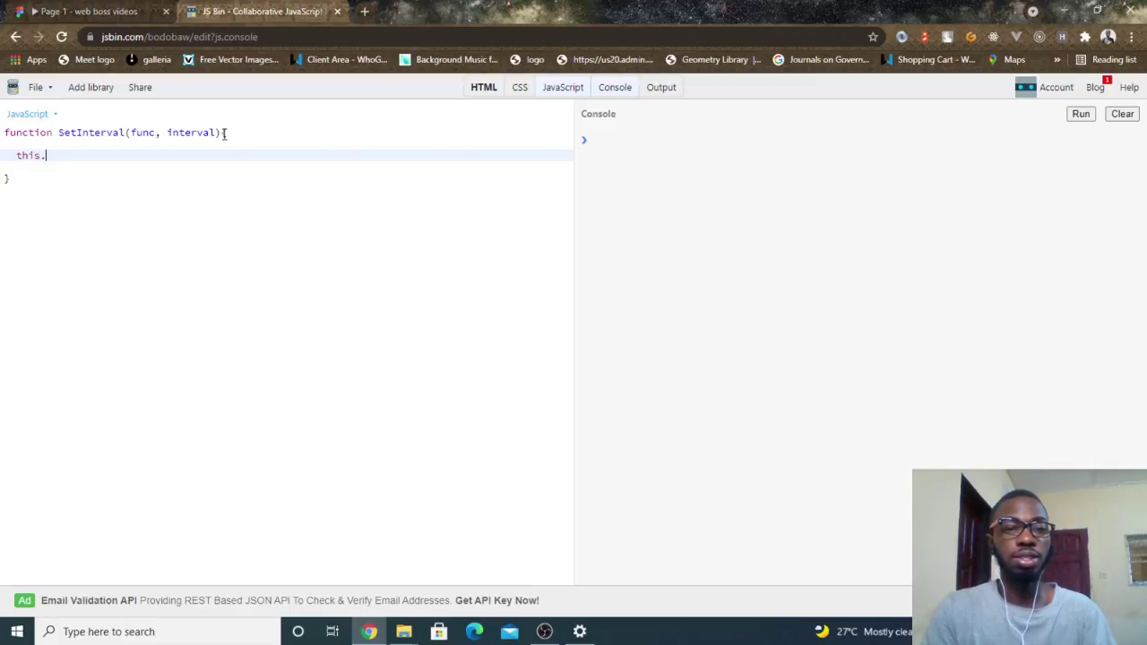
type("func = fu")
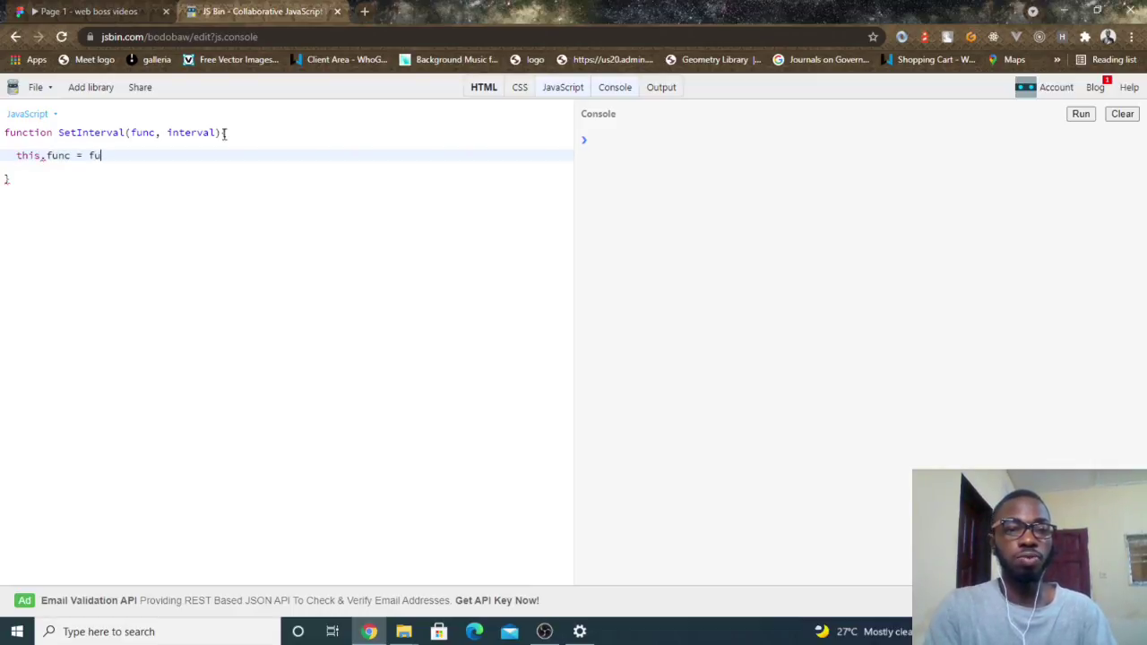
type("nc")
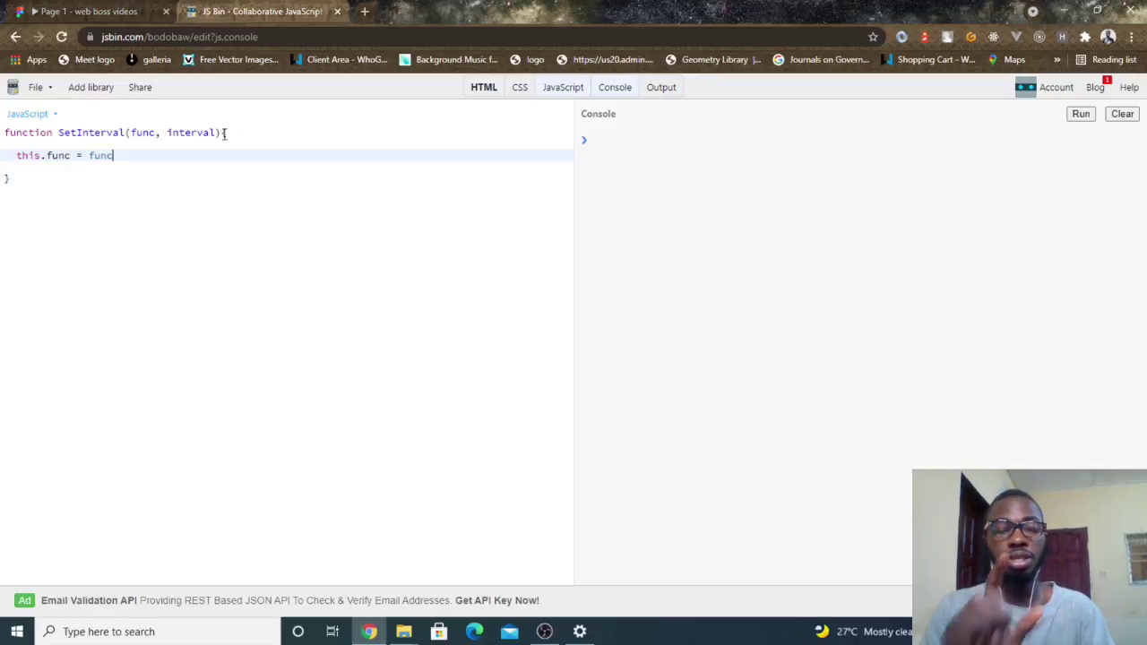
type("th1")
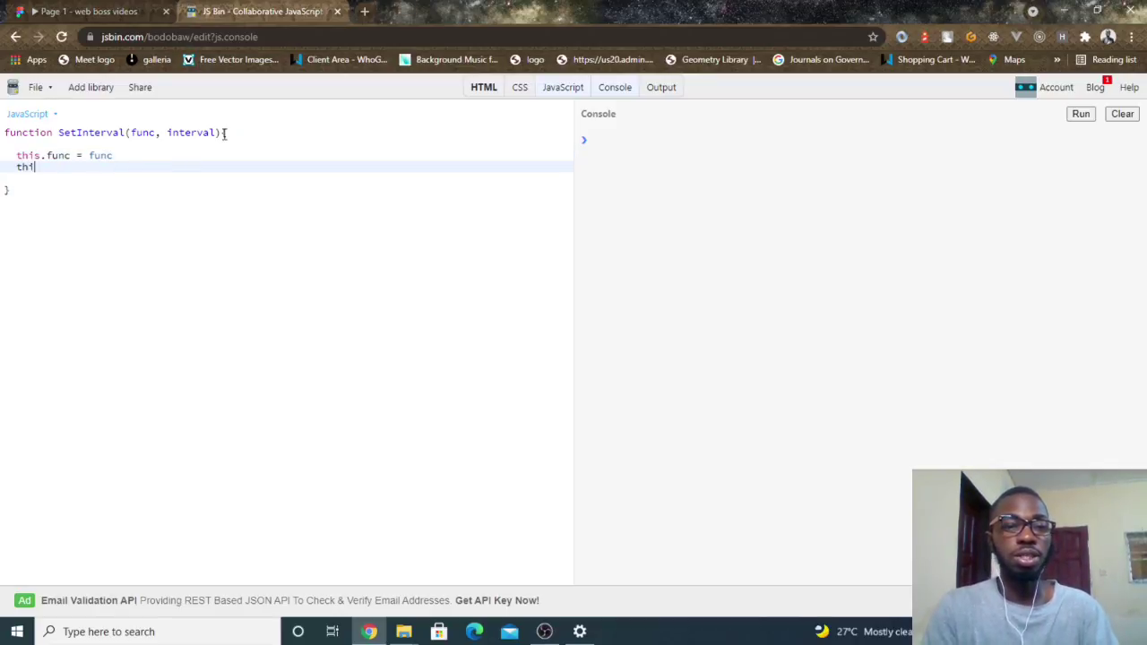
type("s.interval = int")
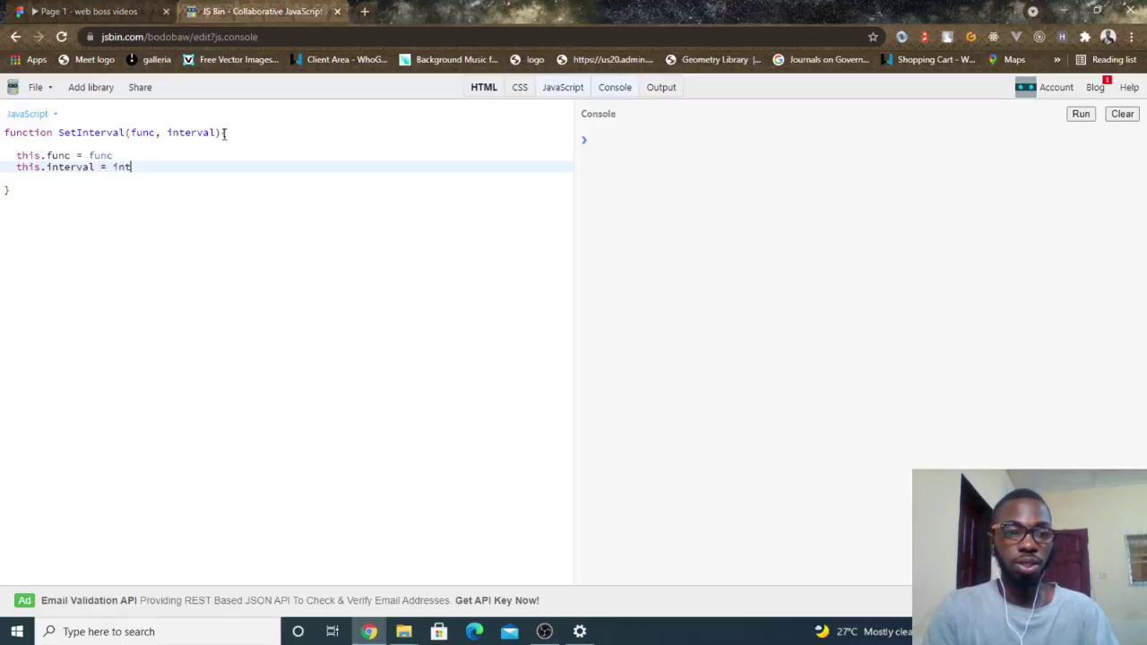
type("erval")
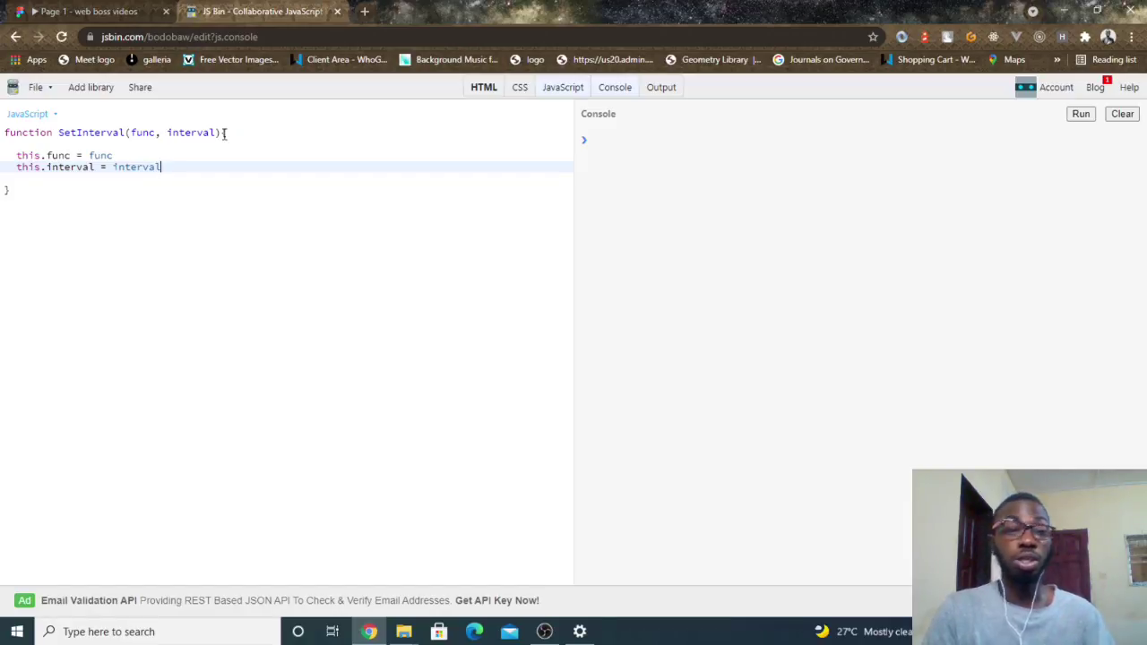
Step: Add setTimeout(this.func, this.interval) inside the constructor
type("set")
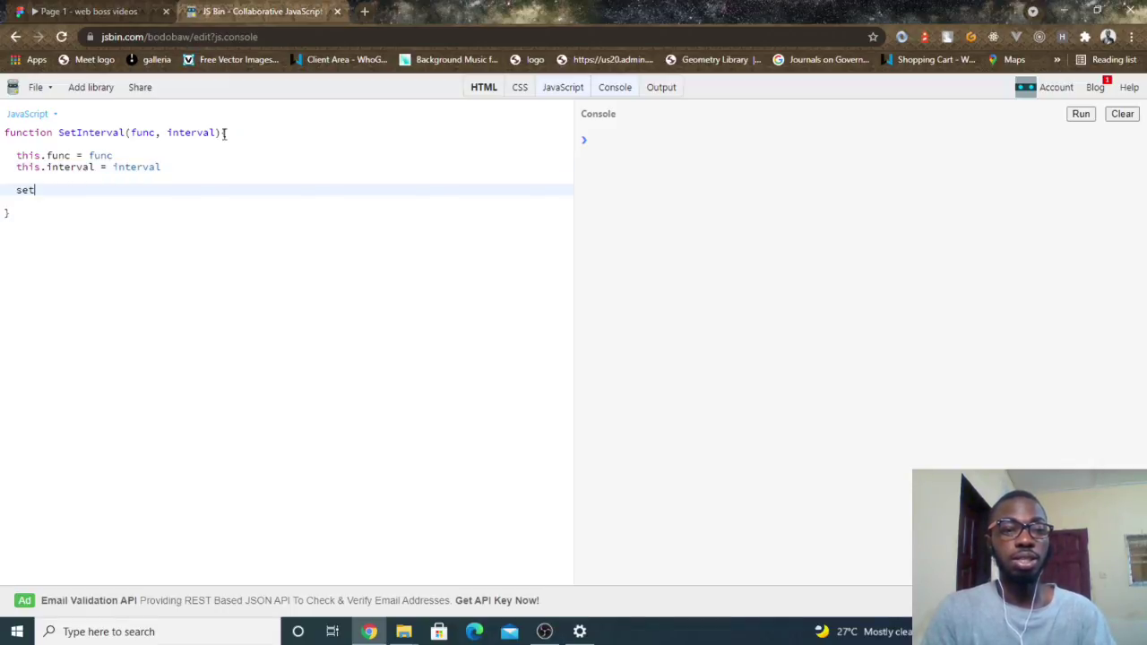
type("Timeou")
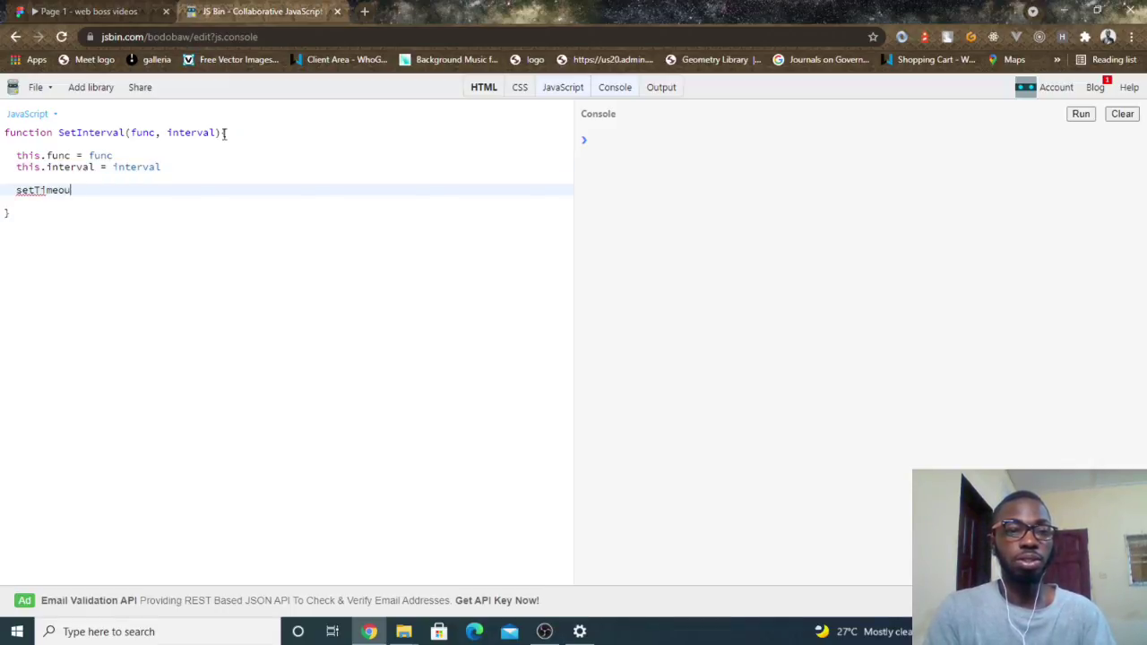
type("t()")
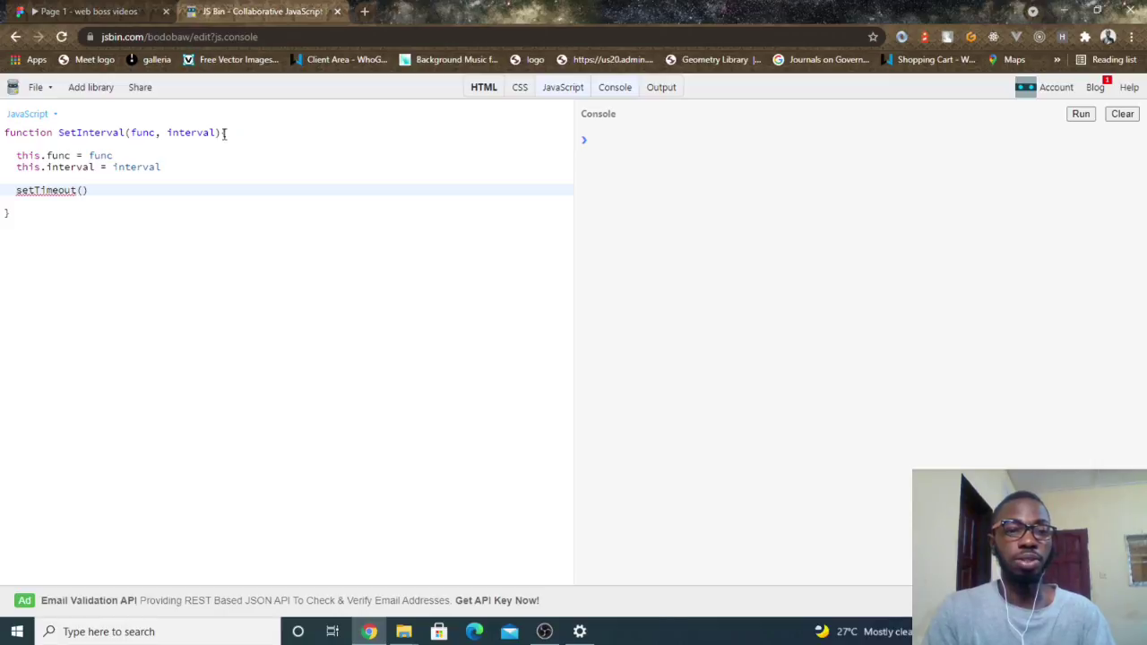
type("this.func,")
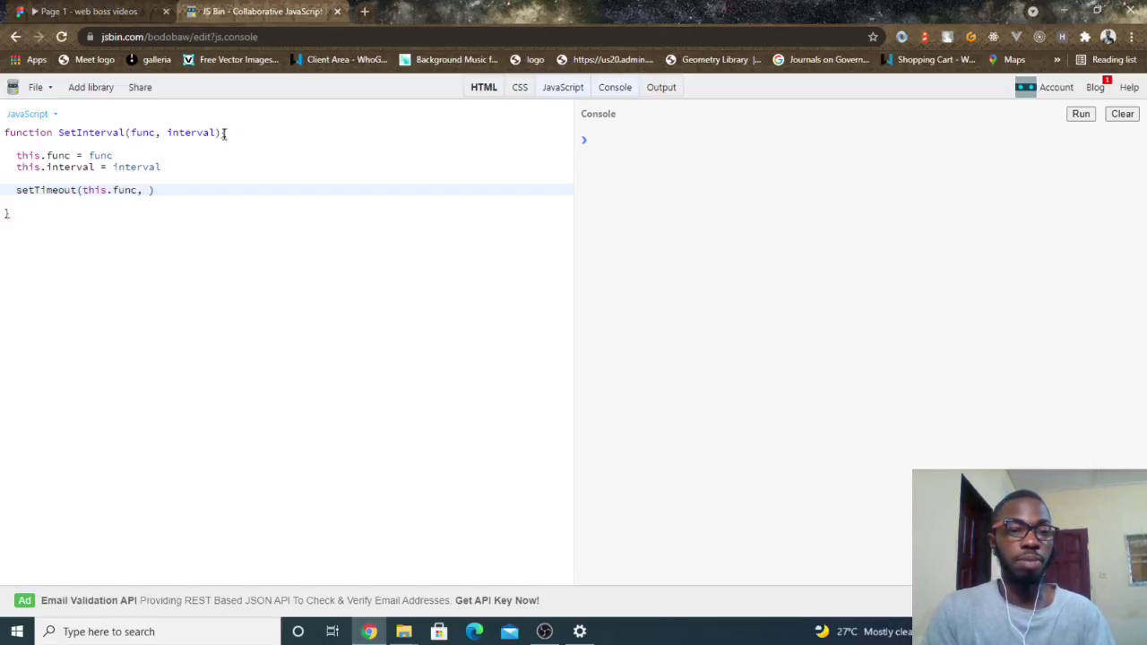
type("t")
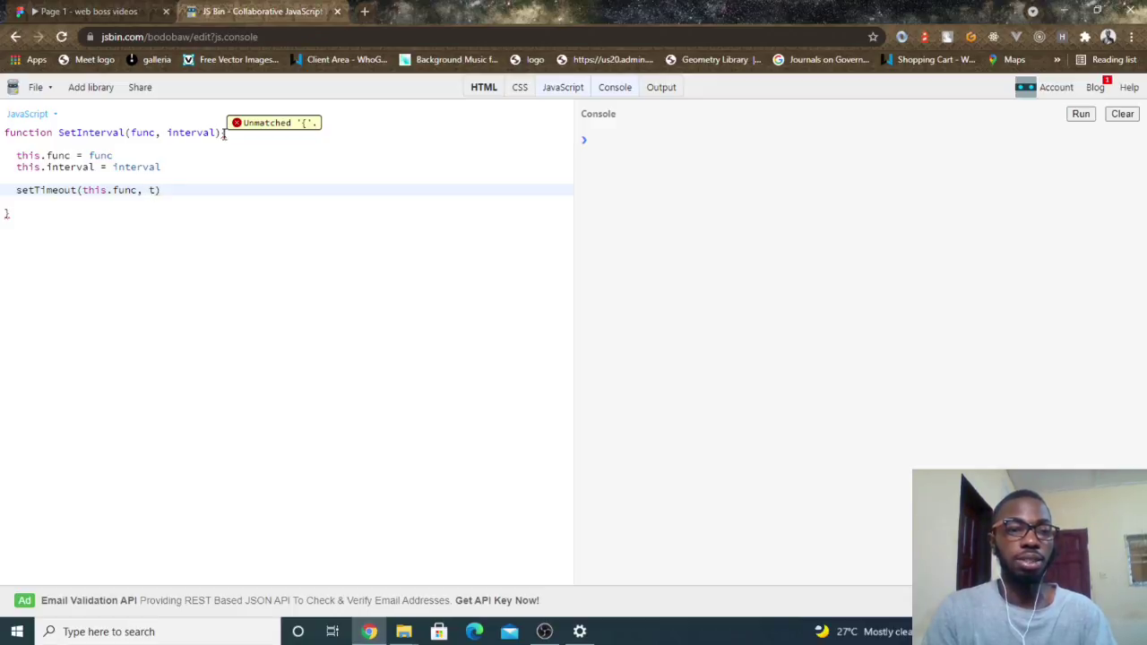
type("this.interval")
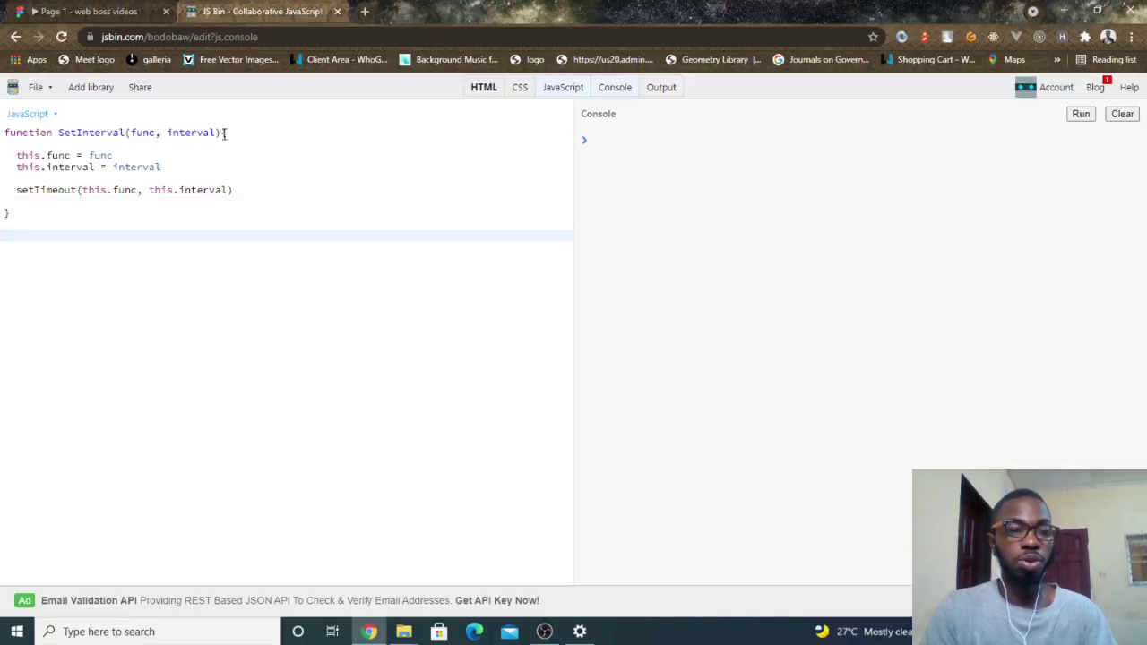
Step: Create const myNewInterval = new SetInterval(()=> console.log("web boss"), 1000)
type("const my")
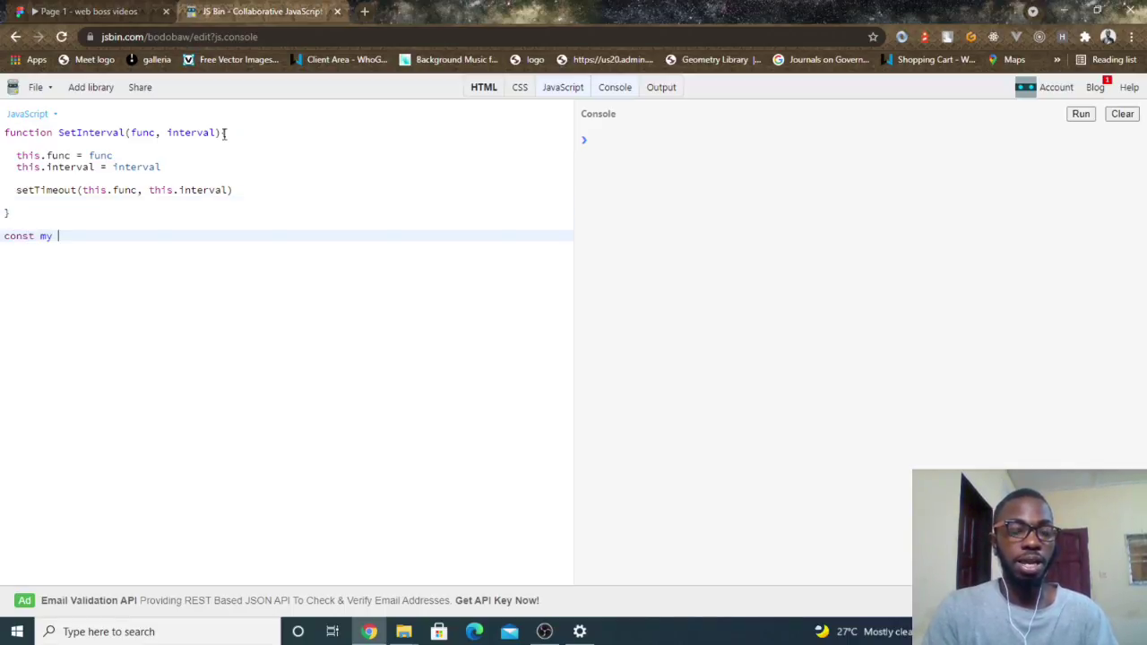
type("New")
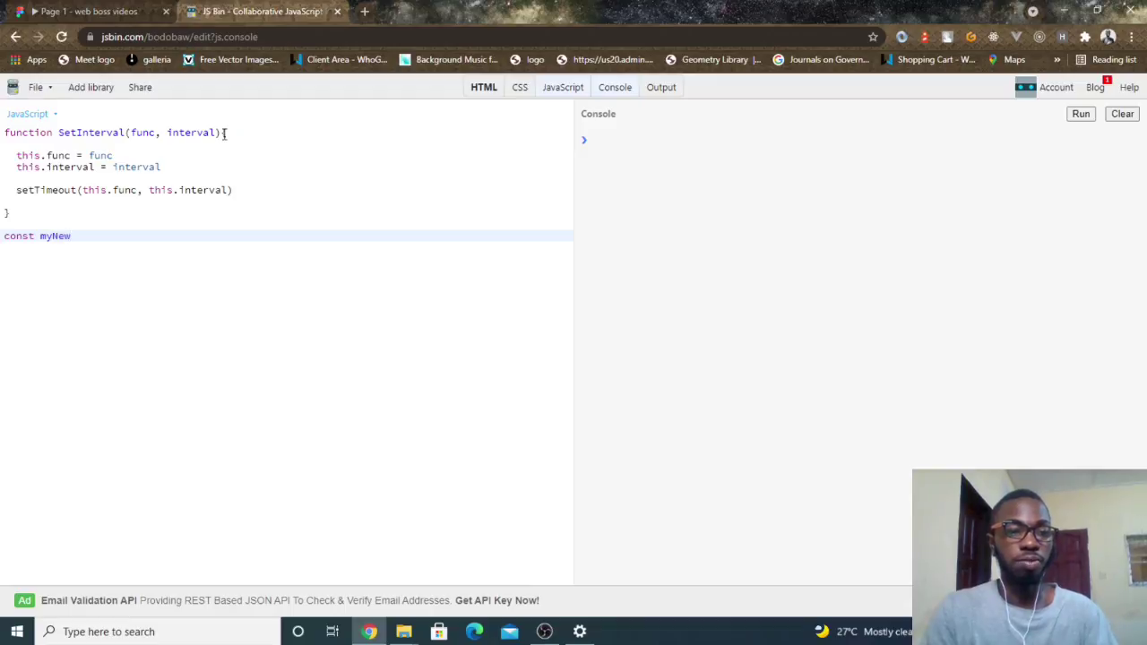
type("Interval =")
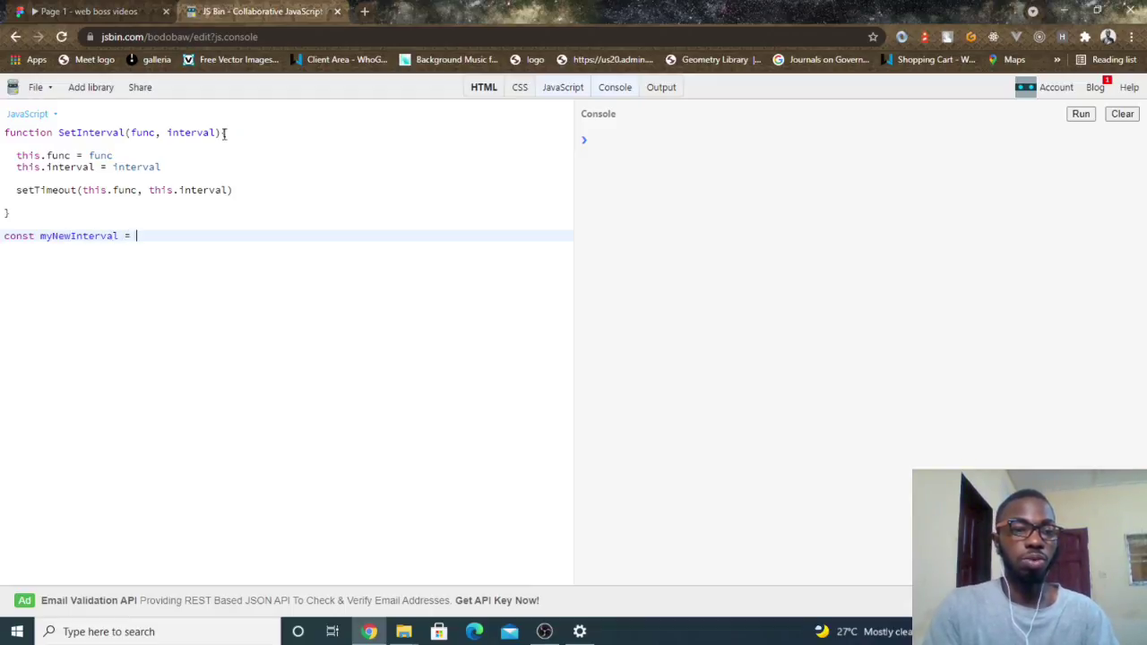
type("new")
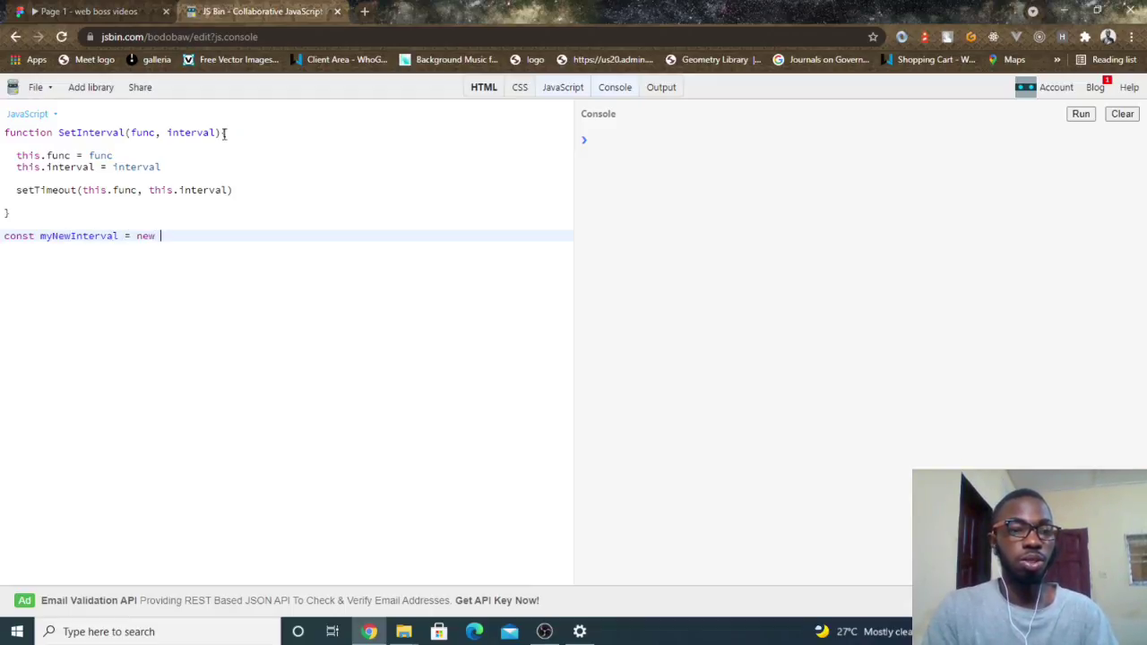
type("SetInter")
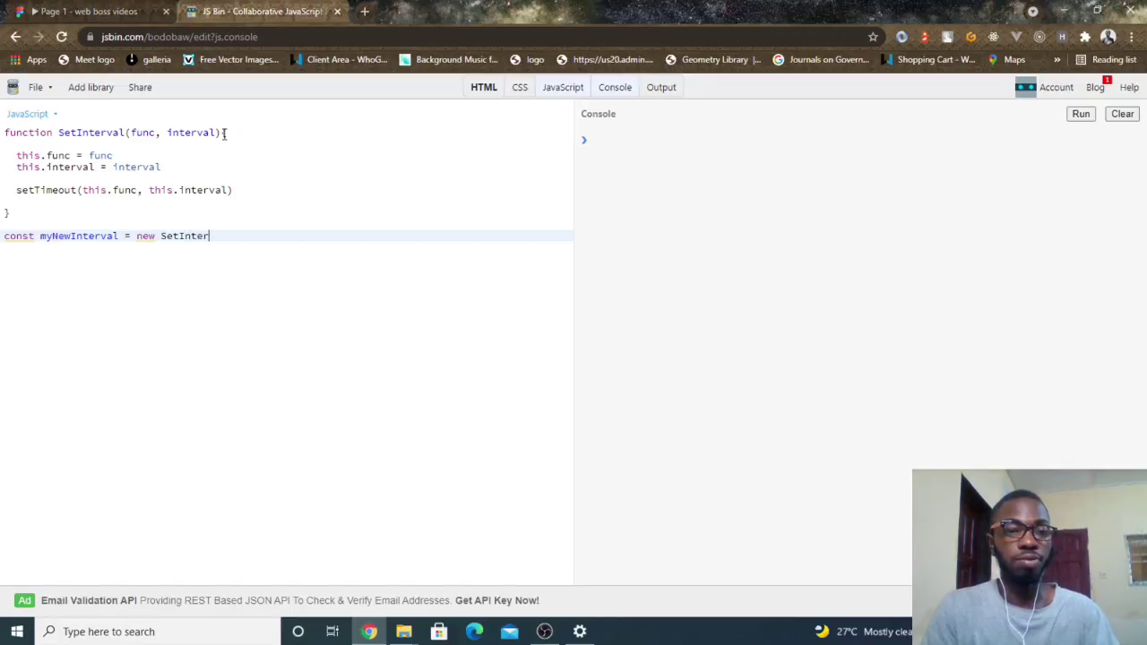
type("val()")
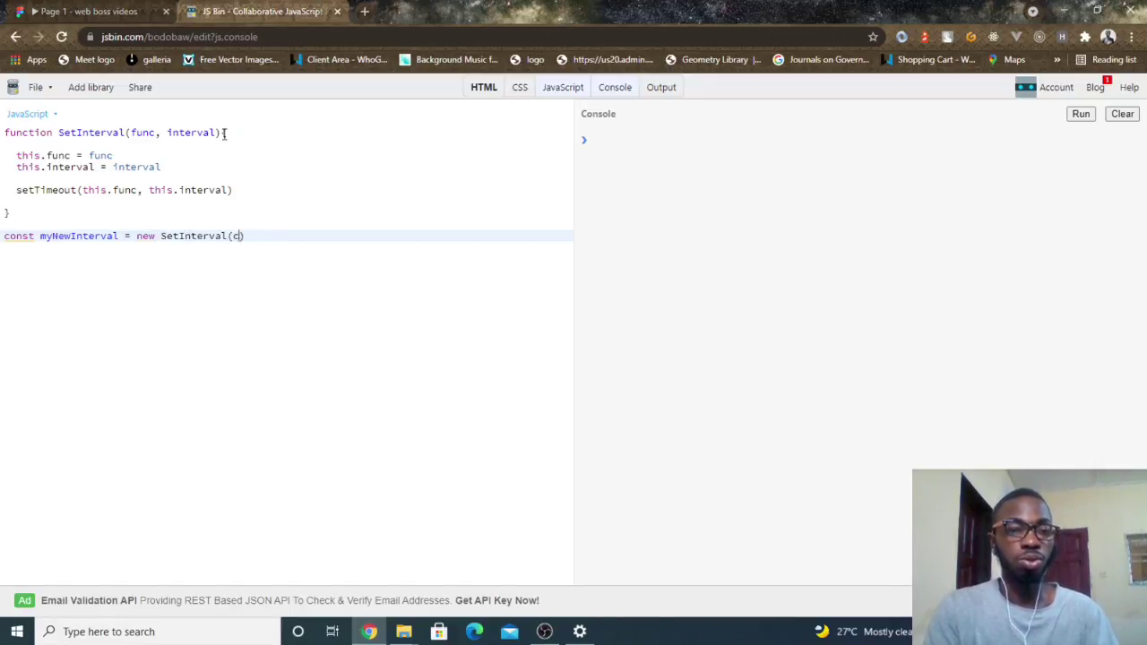
type("()")
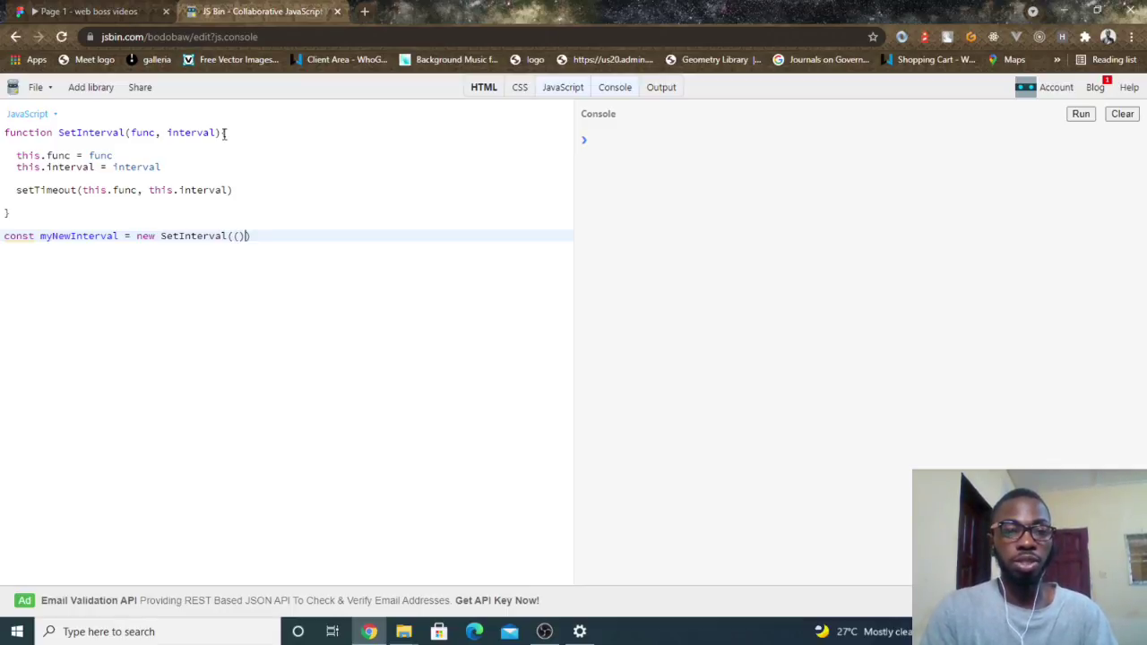
type("=>")
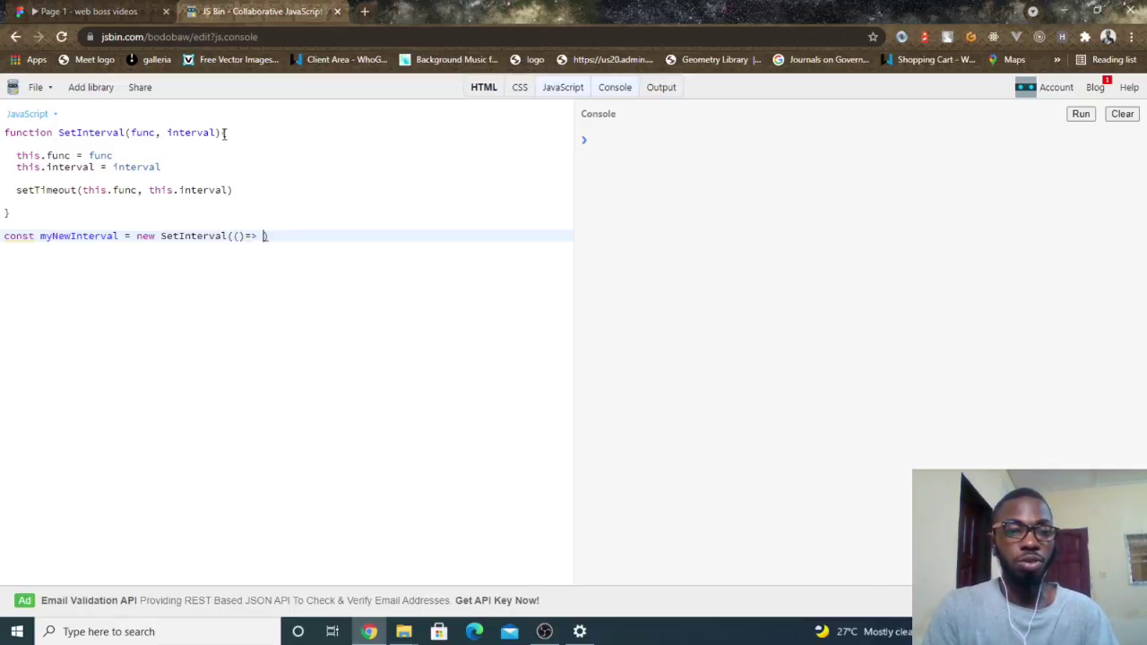
type("console.log")
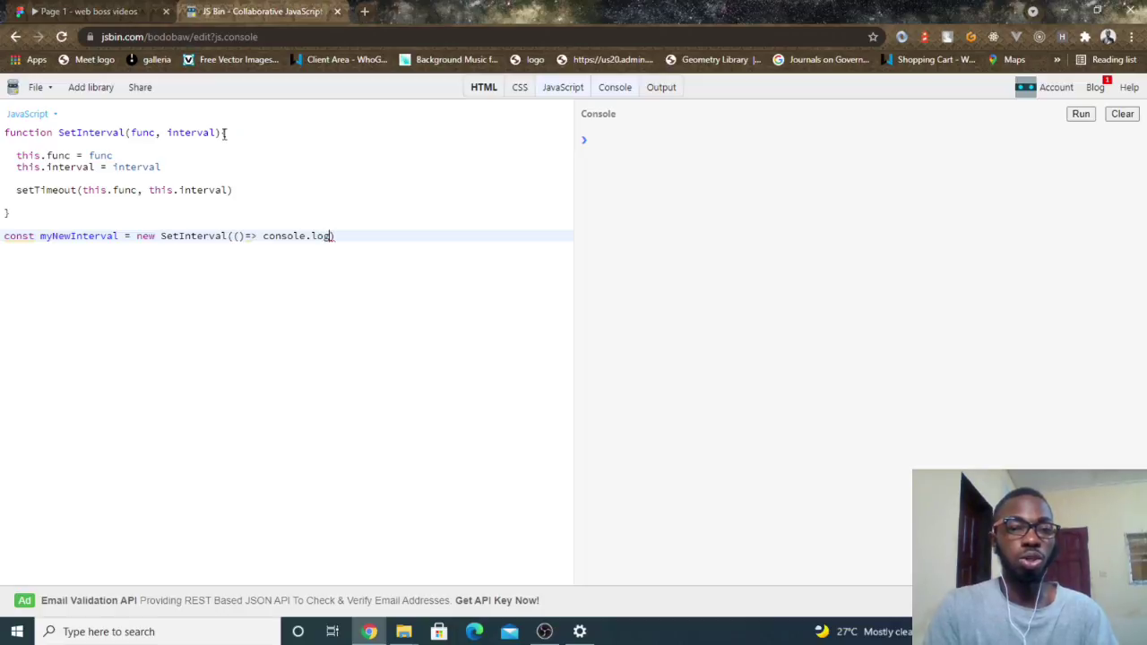
type("\"web bos")
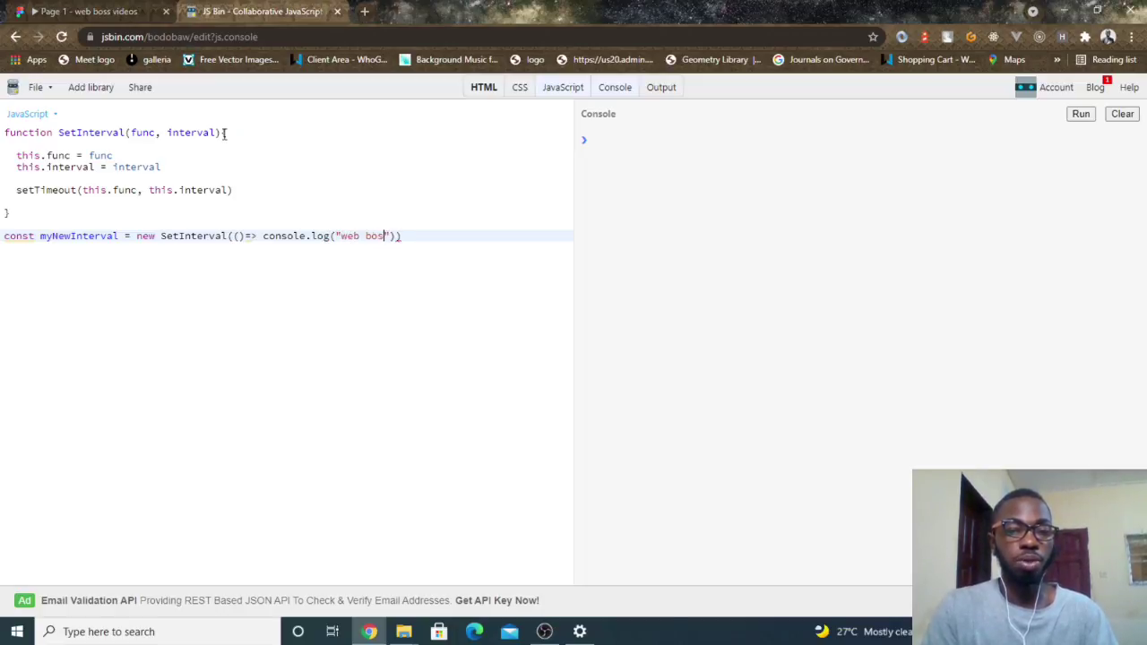
type("s")
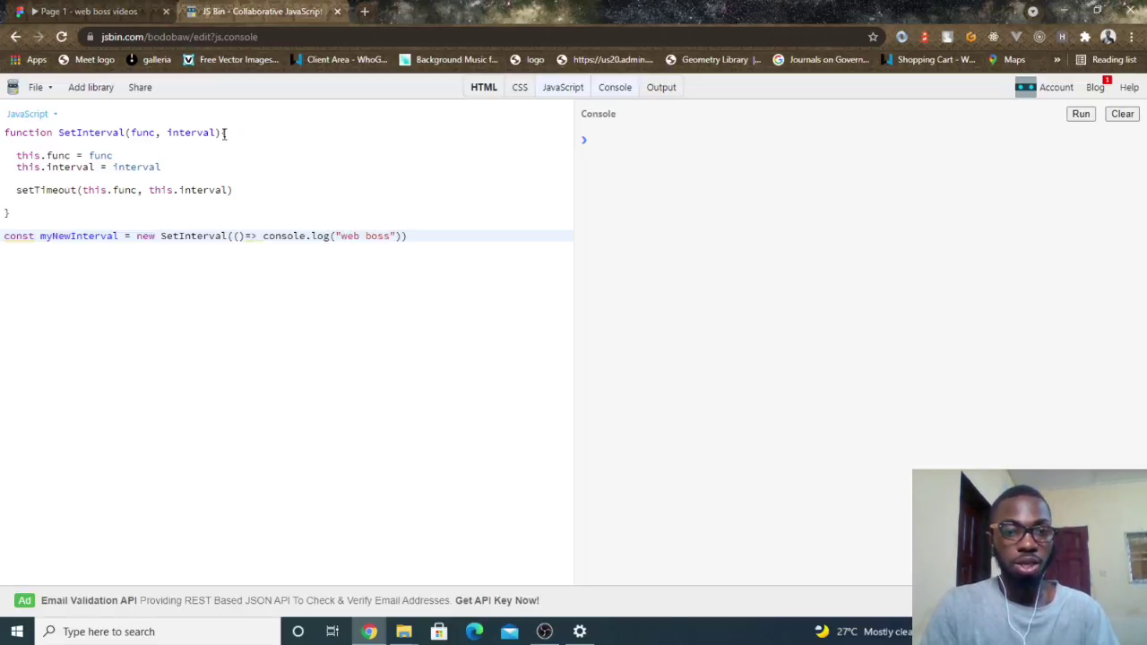
type(", 1000")
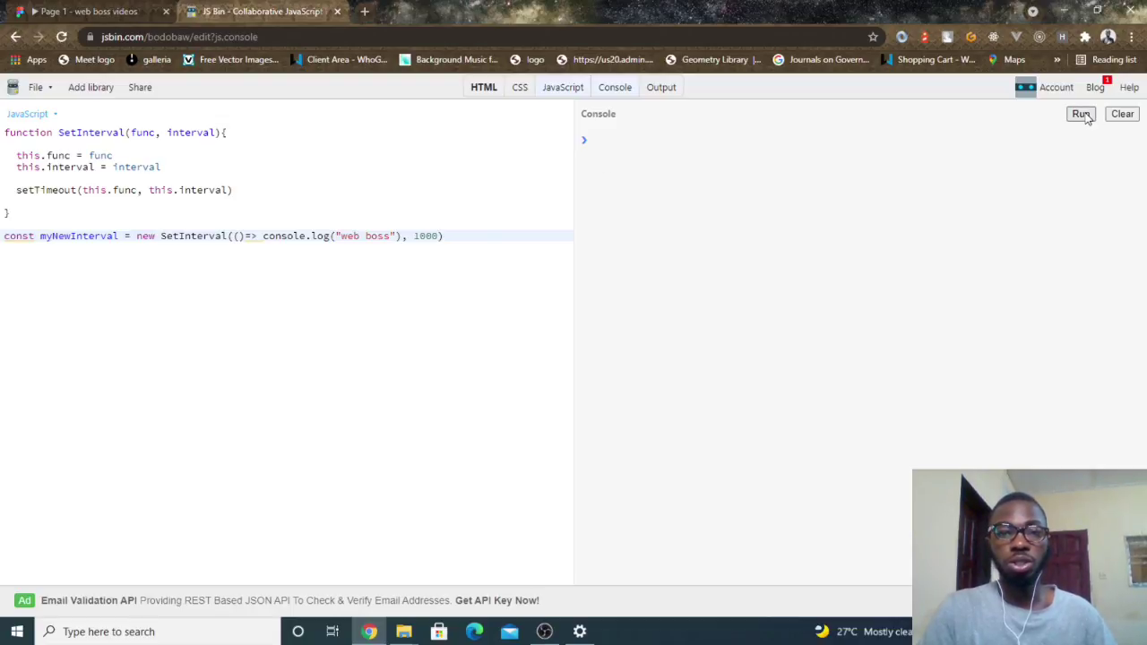
Step: Run the code so the console prints "web boss" once
left_click(1080, 114)
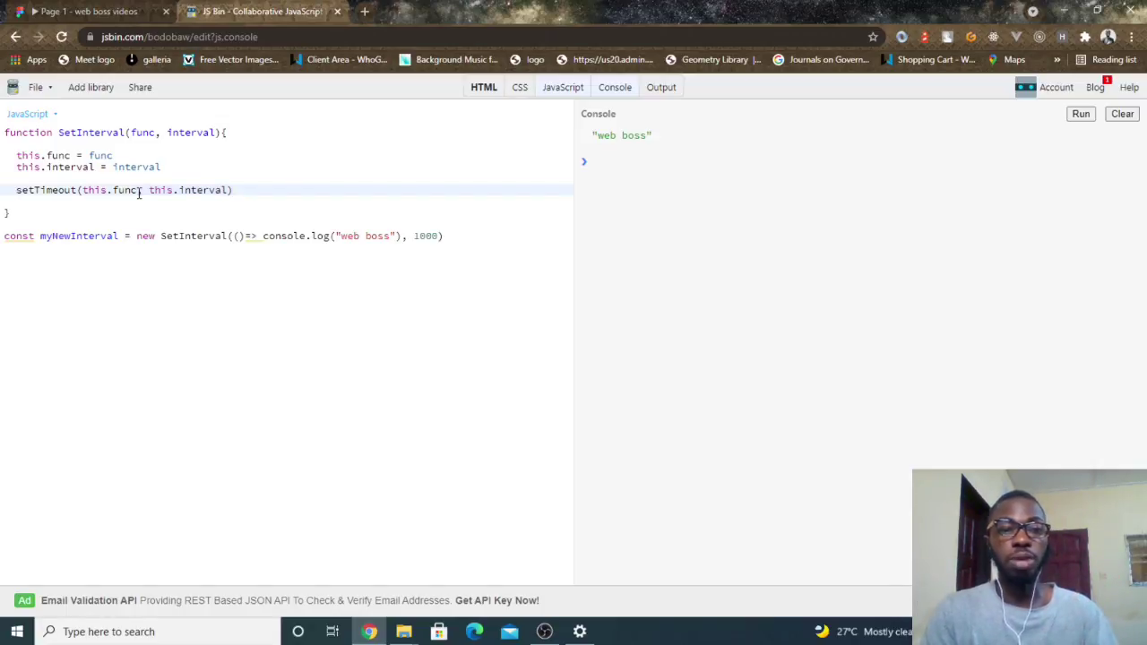
Step: Prefix the setTimeout call with this.timer = and rerun, printing another "web boss"
type("this.")
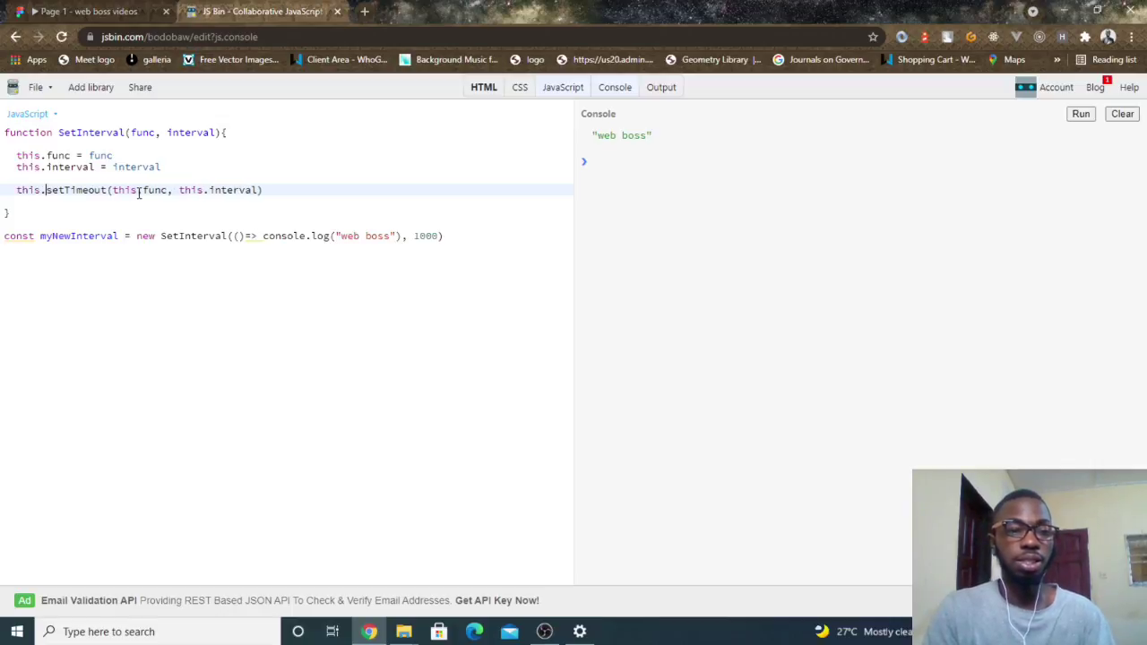
type("timer")
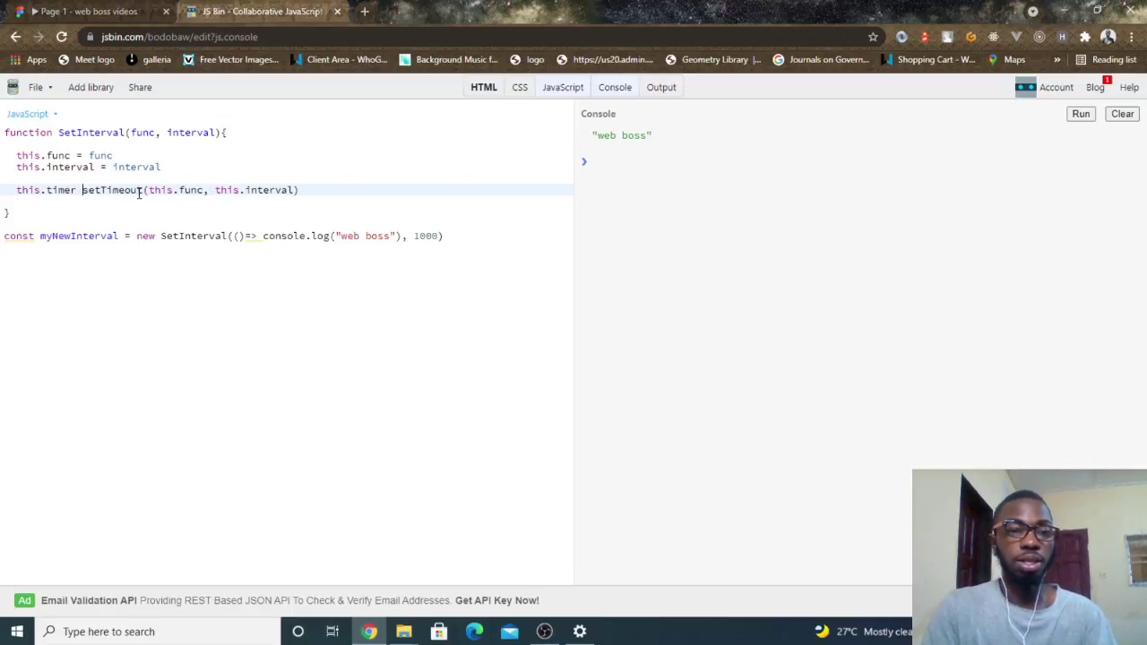
type("=")
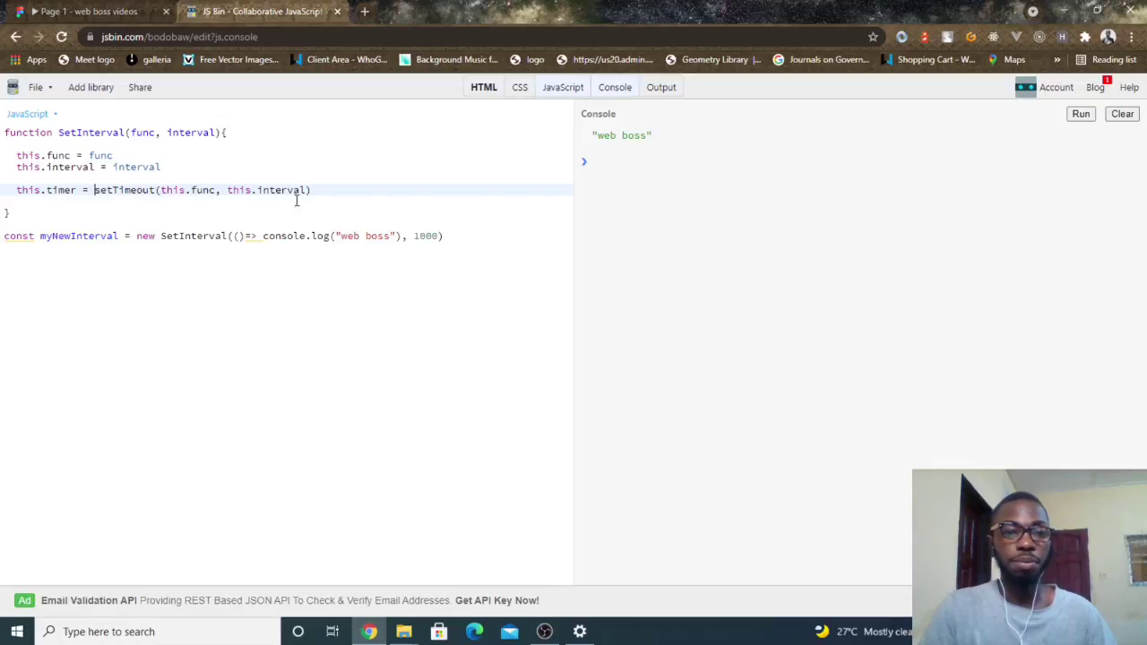
triple_click(157, 190)
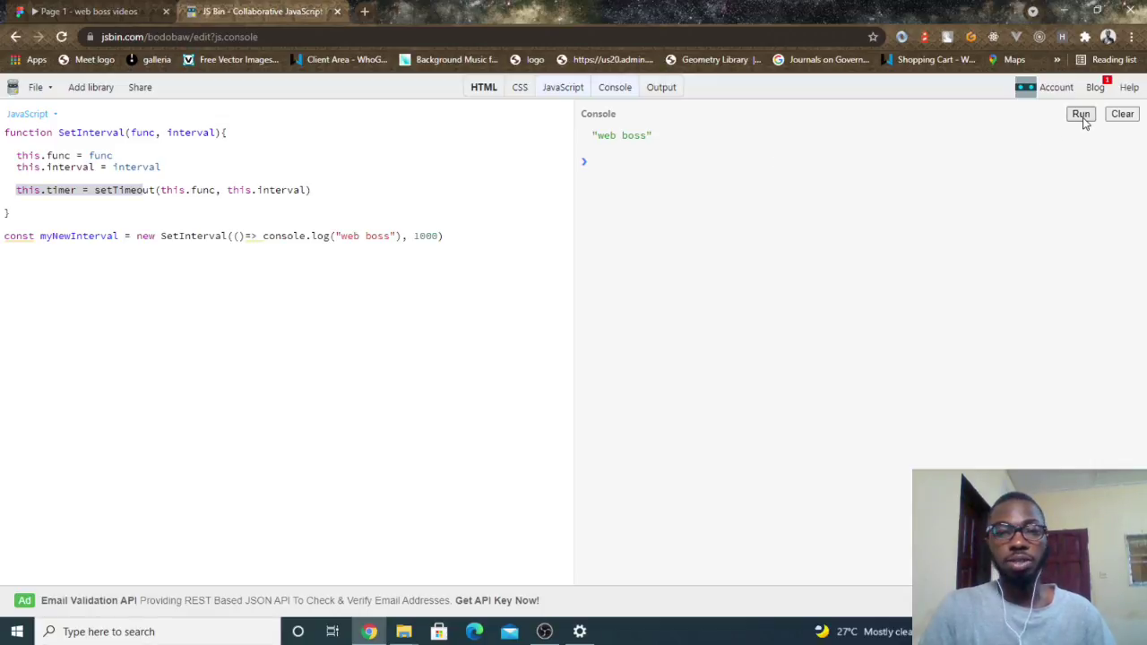
left_click(1080, 114)
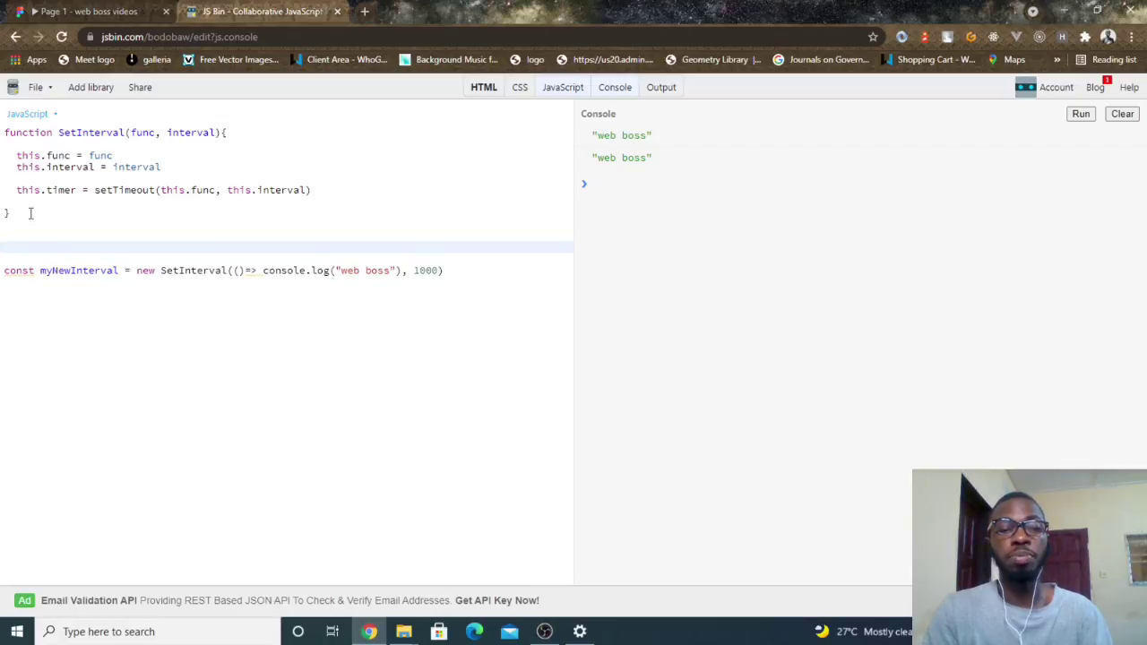
type("SetInterval.prototype.")
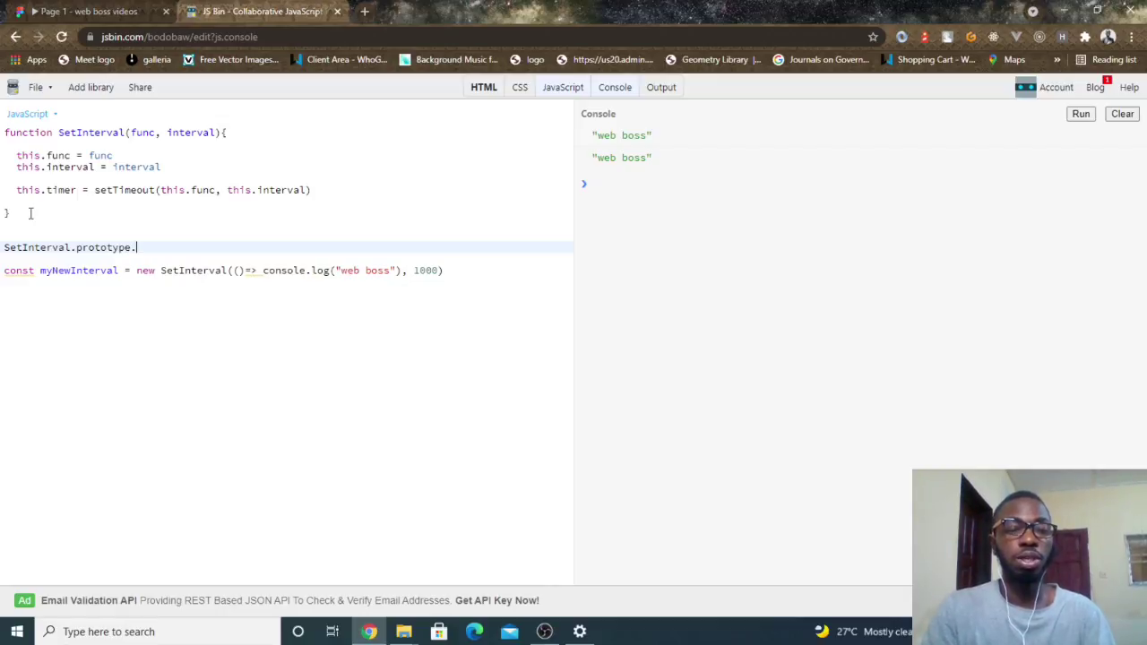
Step: Define SetInterval.prototype.start = function(){ } holding this.timer = setTimeout with an arrow callback
type("start =")
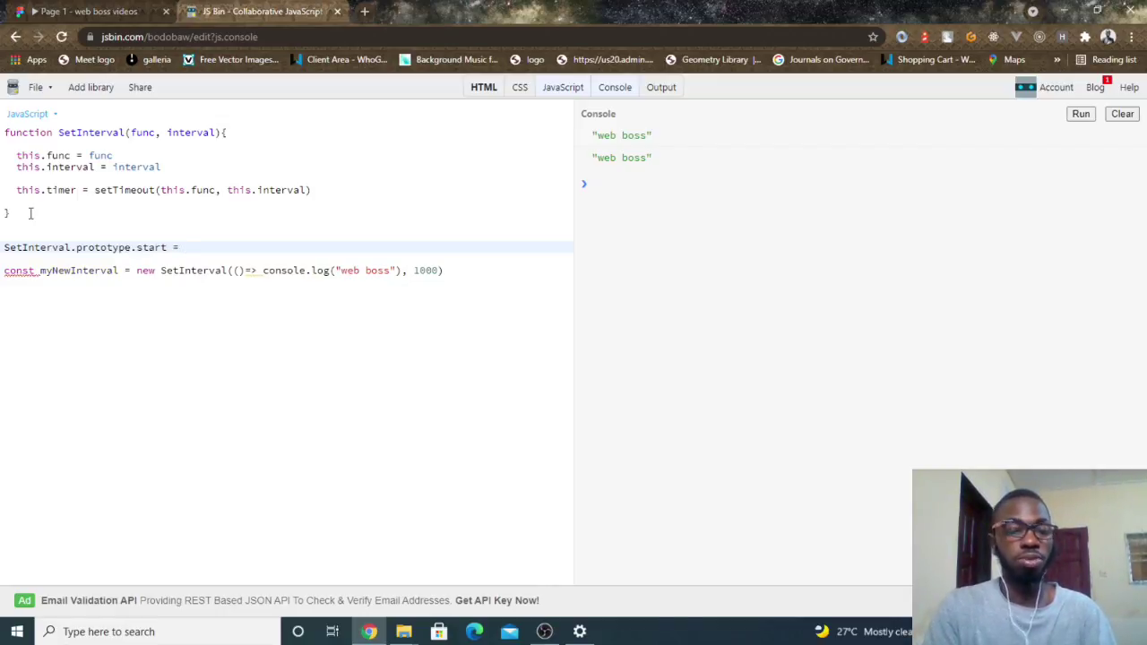
type("function()")
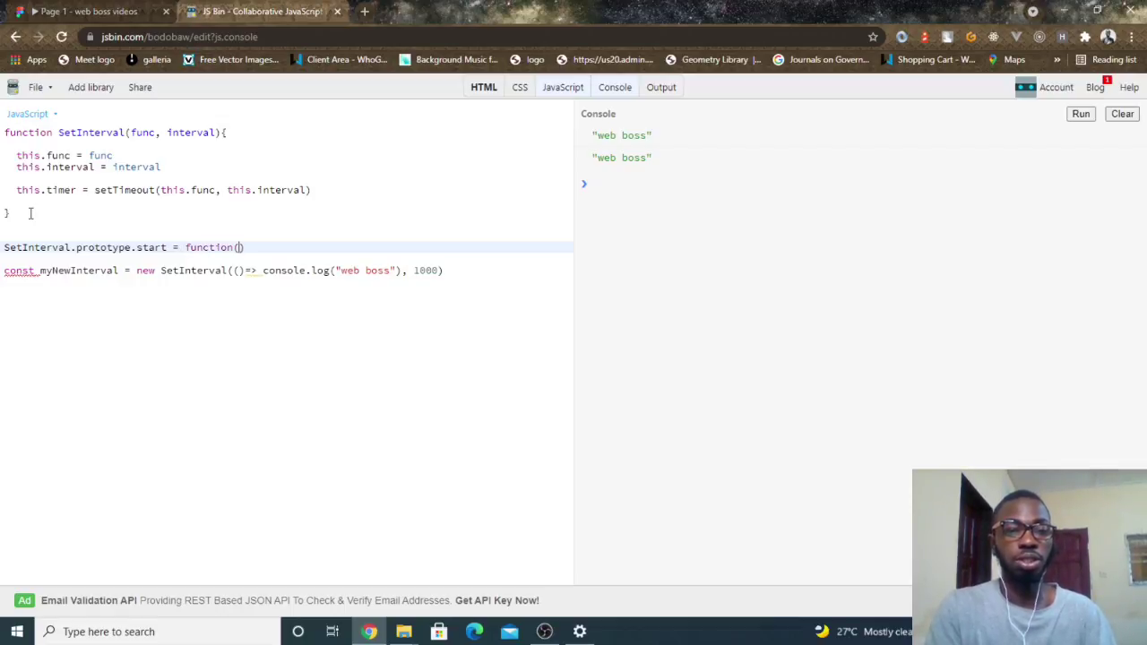
type("{")
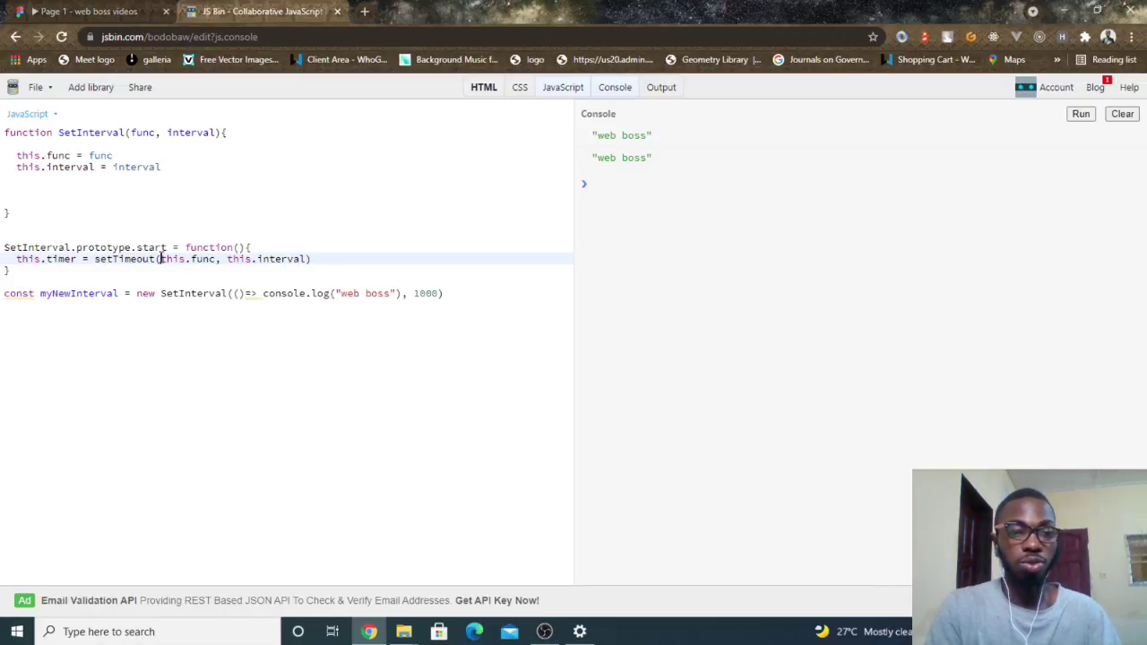
type("()=>")
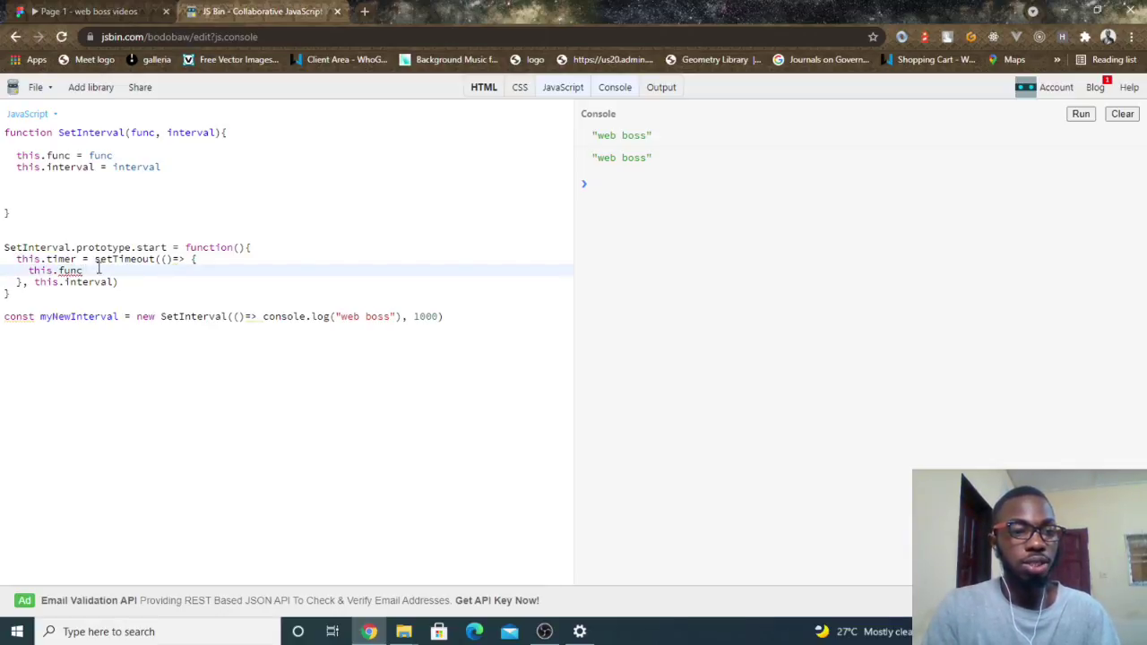
Step: Call this.func() then this.start() in the timeout callback, and this.start() in the constructor
type("()")
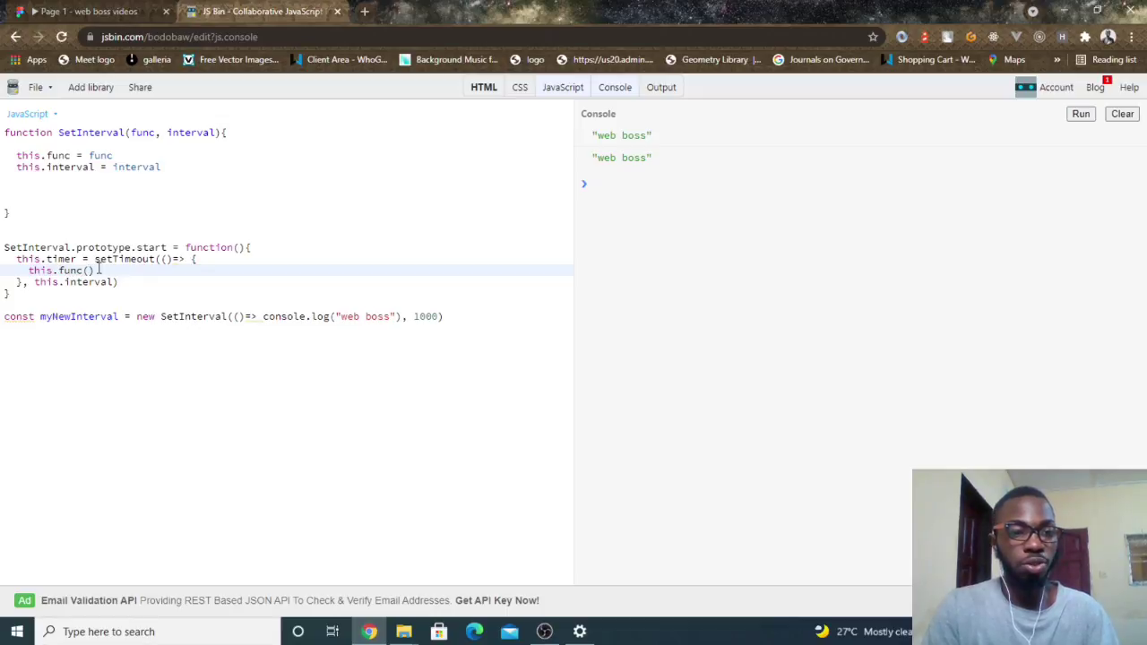
key("enter")
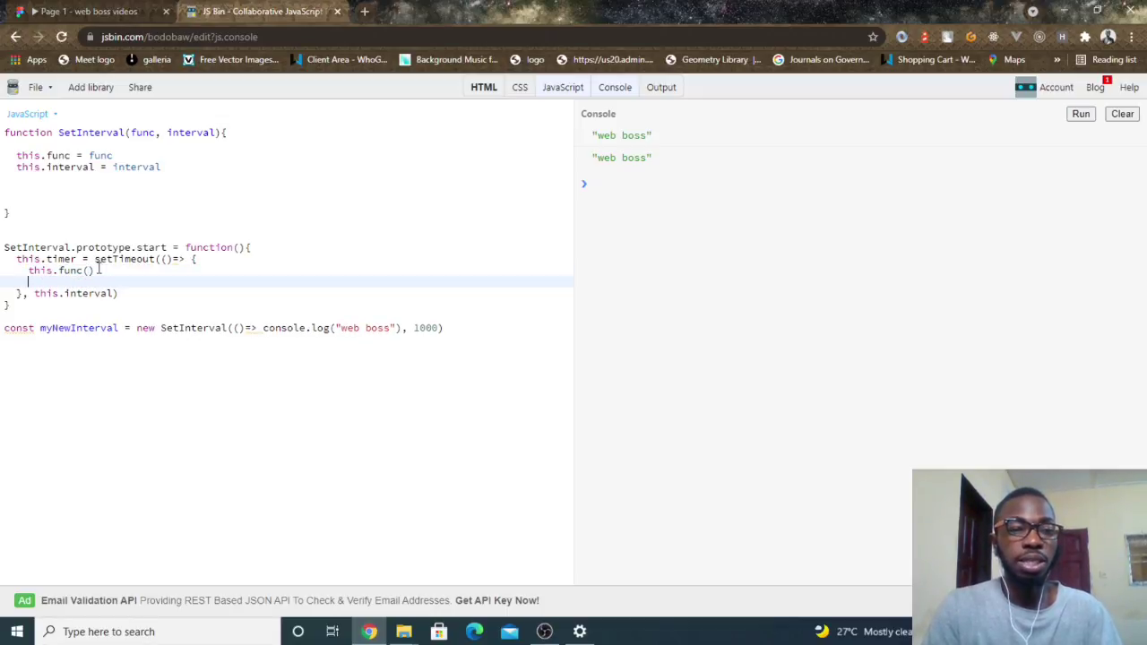
type("this.star")
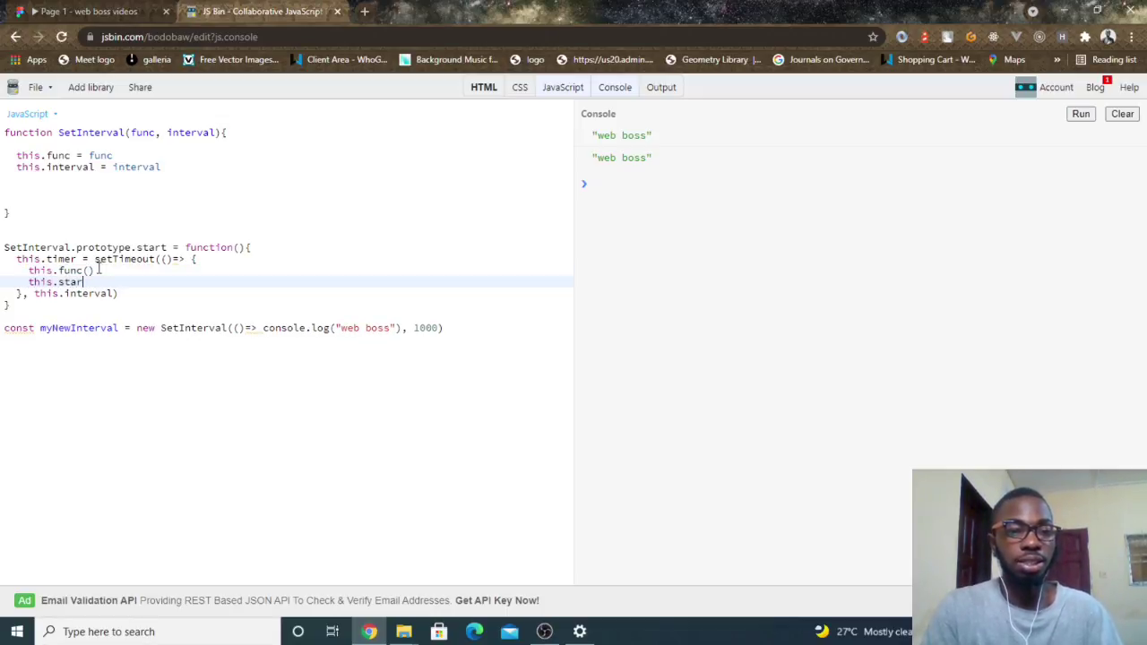
type("t()")
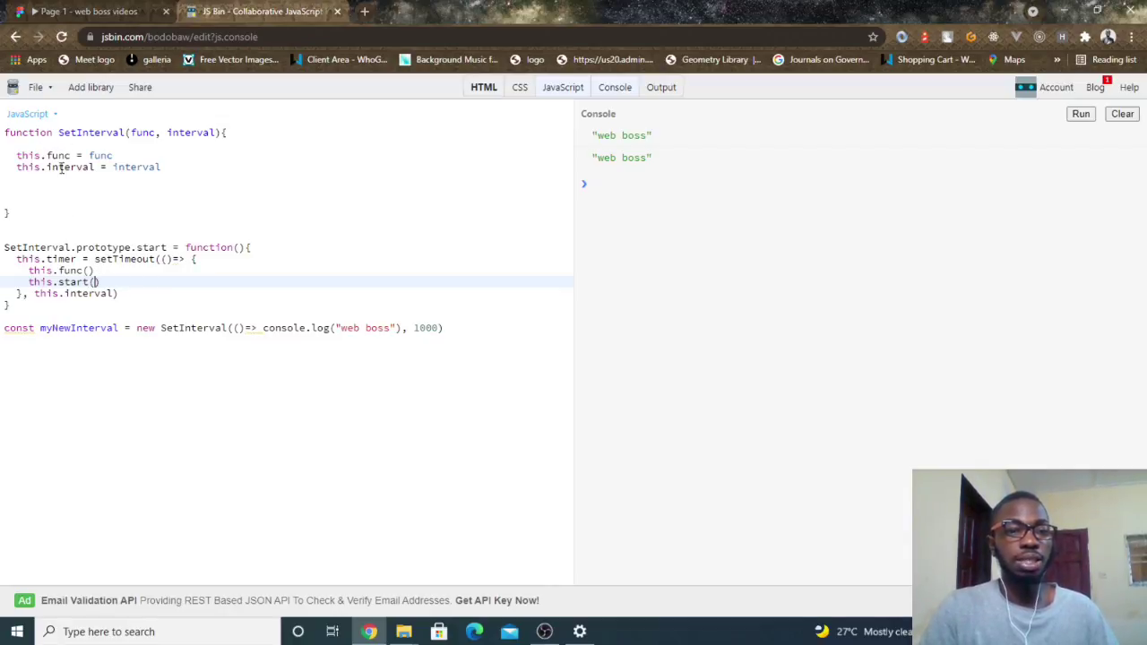
type("th")
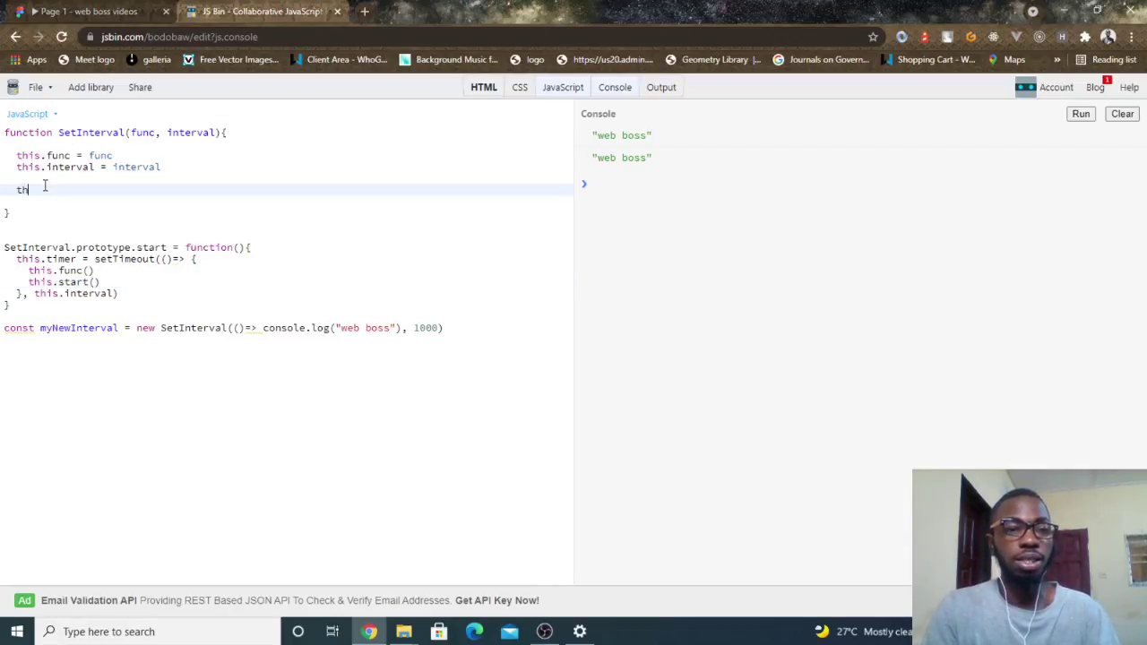
type("is.start")
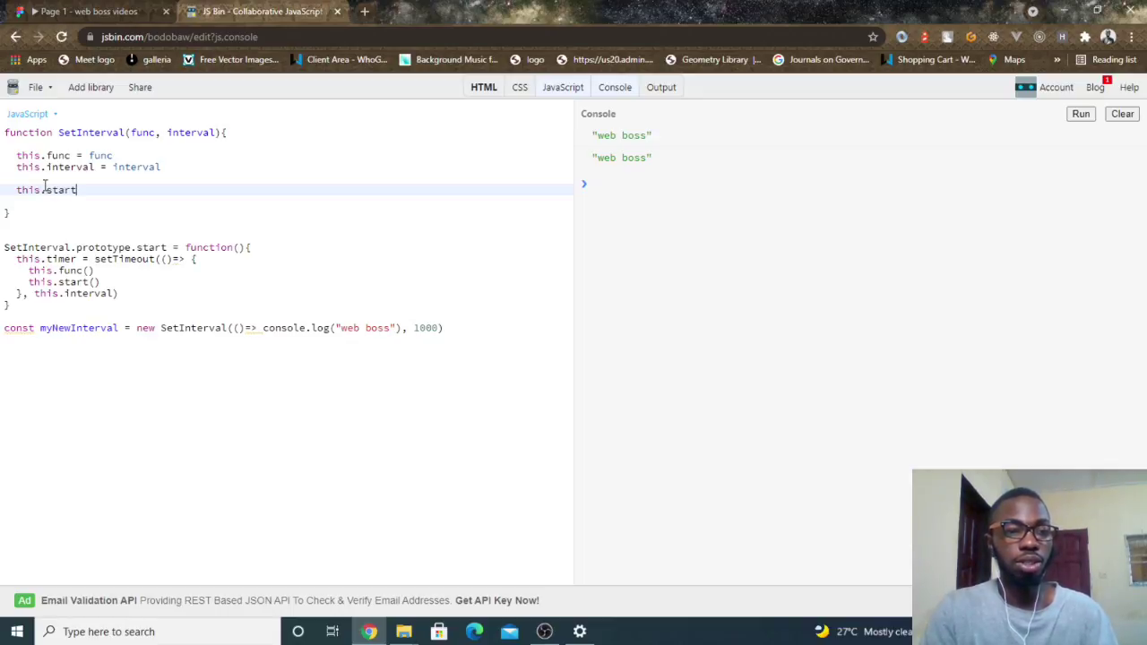
type("()")
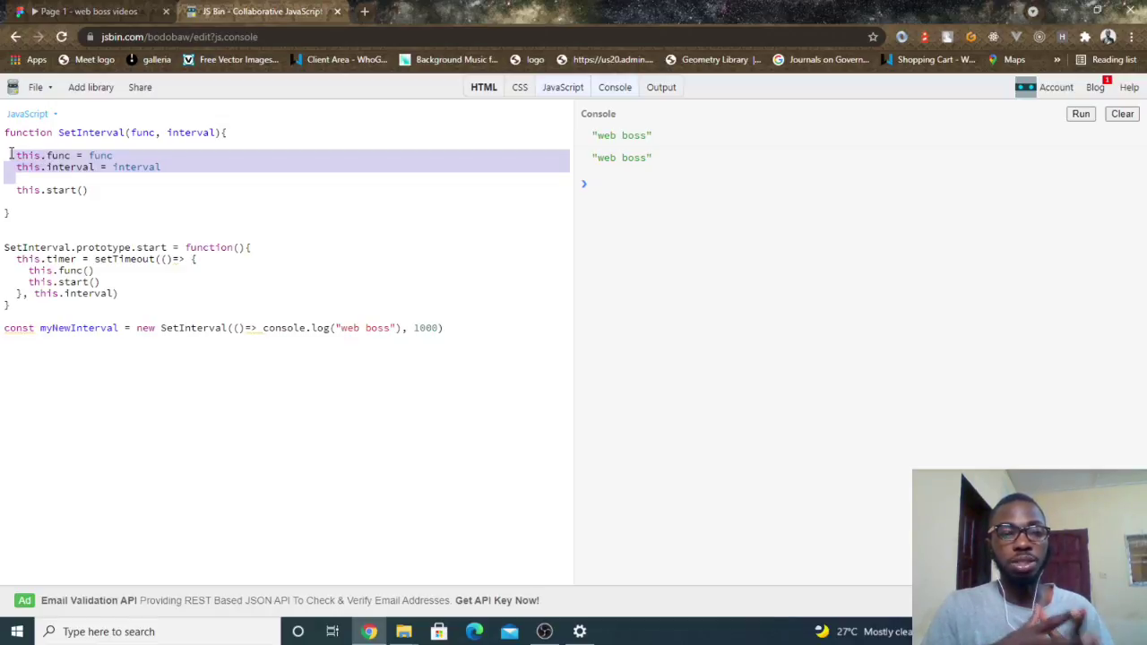
mouse_move(75, 143)
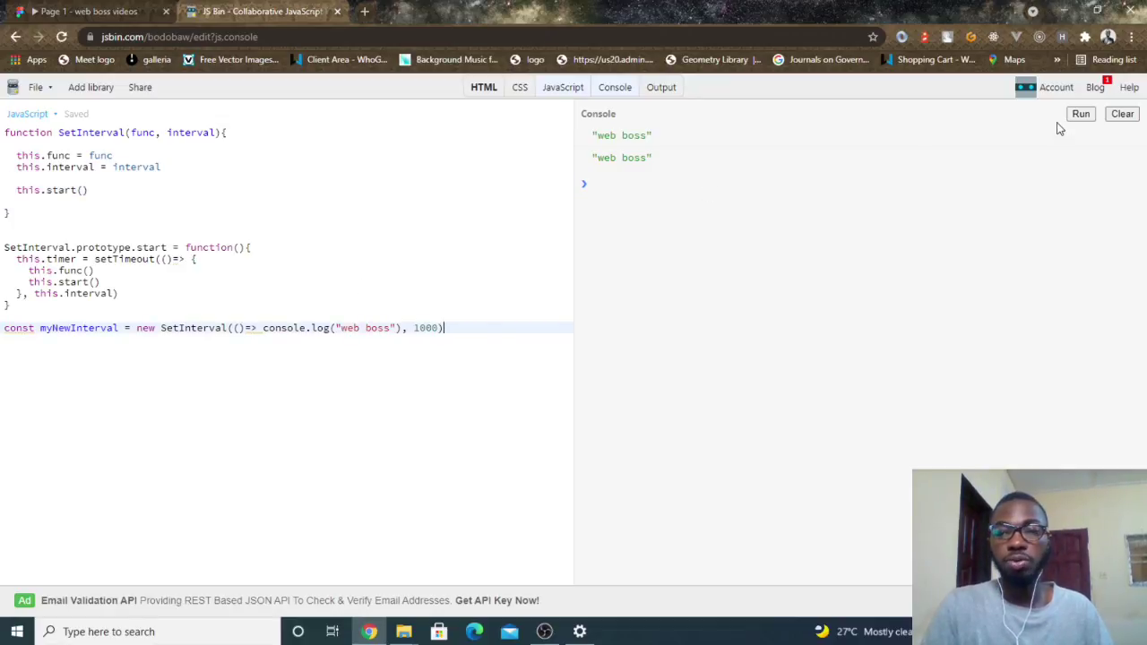
Step: Run the code so the console repeatedly prints "web boss"
left_click(1081, 115)
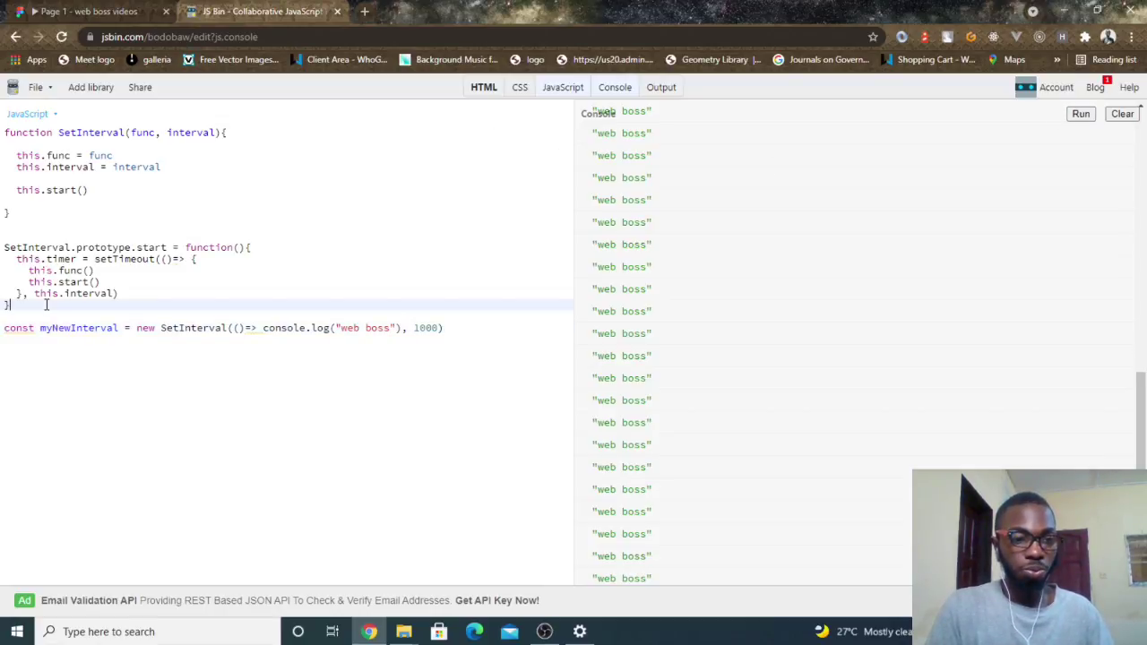
Step: Declare SetInterval.prototype.clear = function(){ } below the start method
key("Enter")
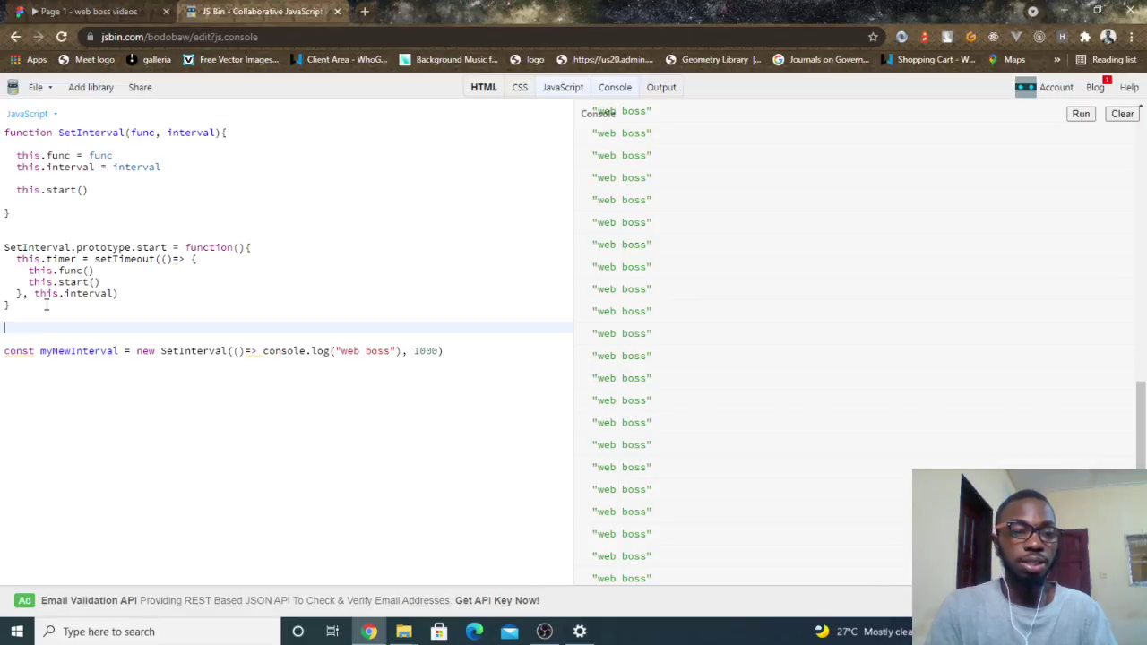
type("Se")
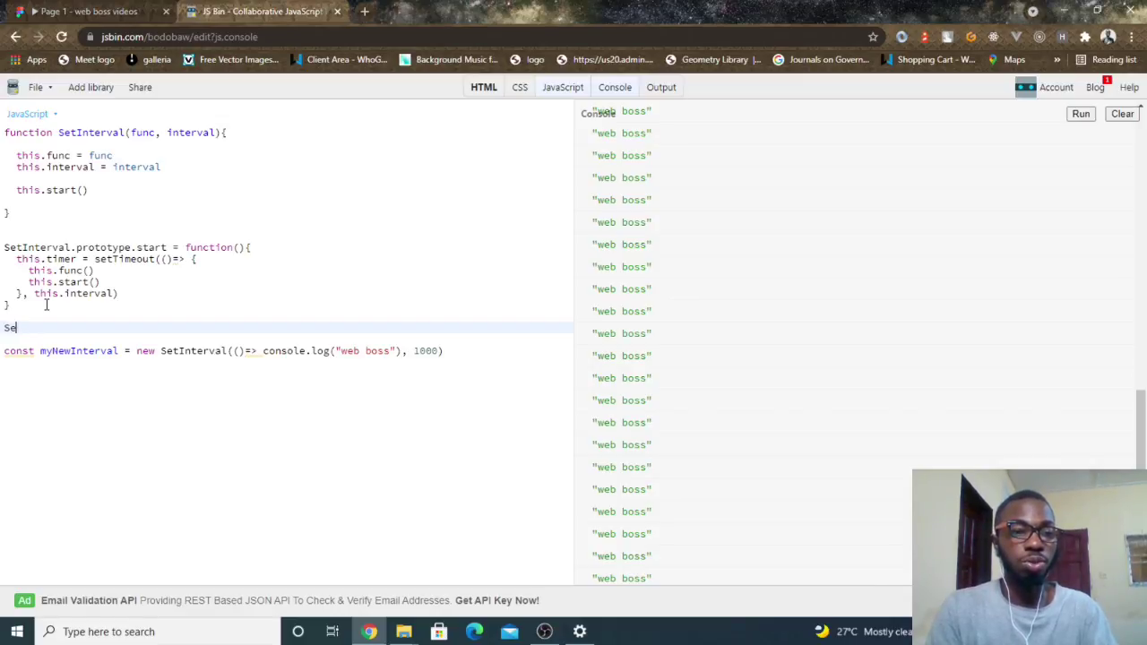
type("tInterval")
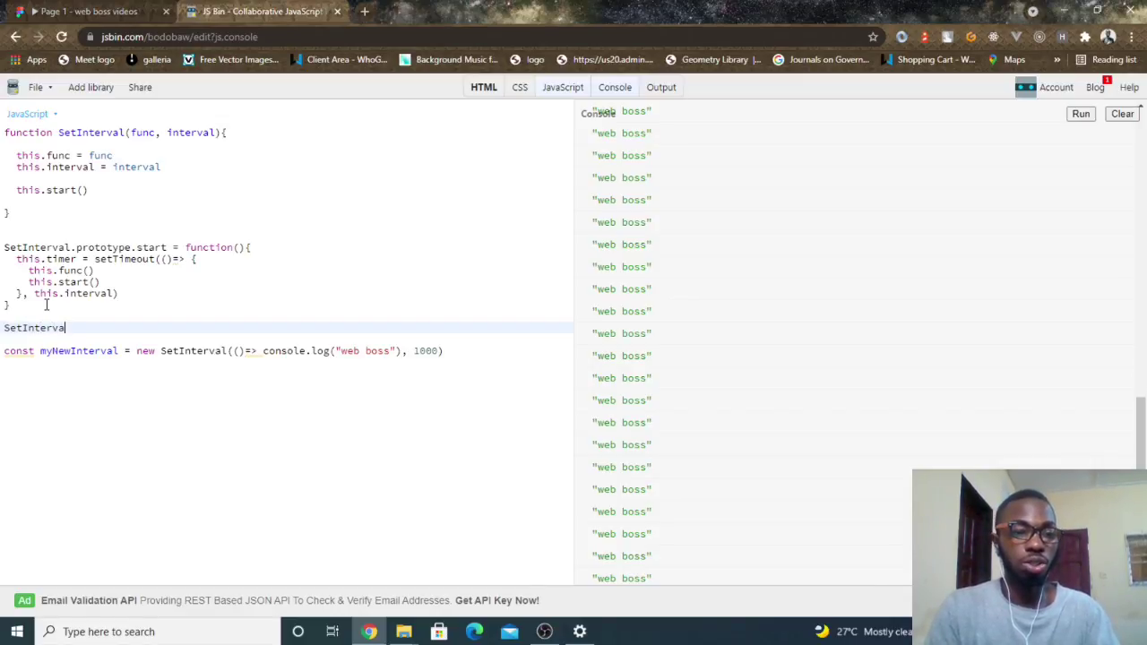
type(".proto")
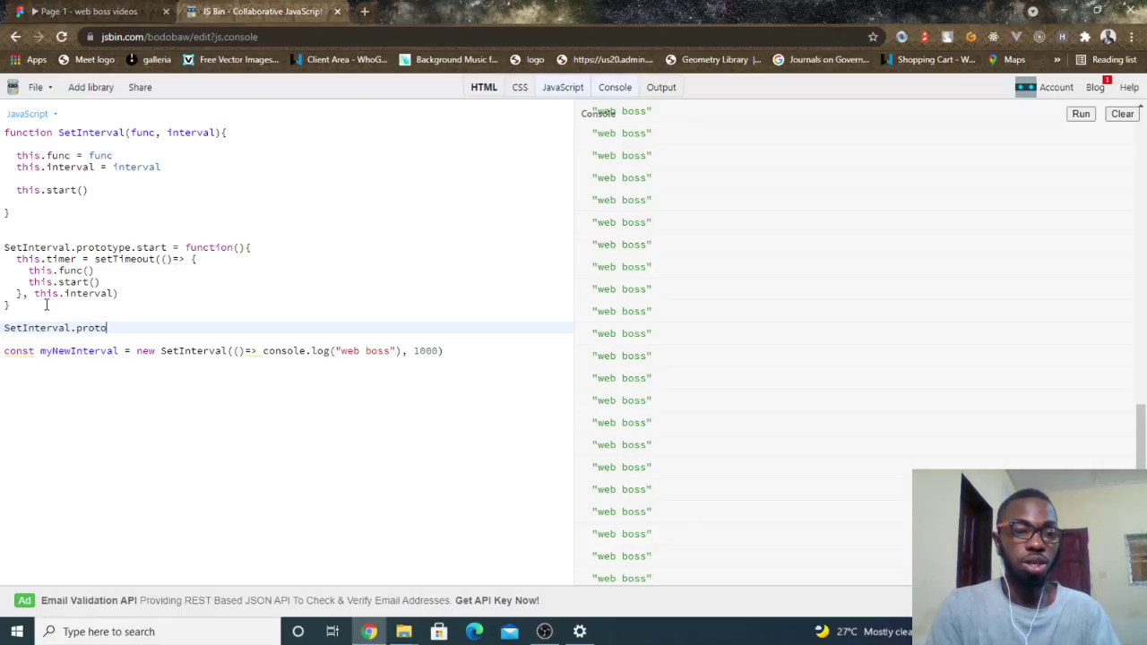
type("type.")
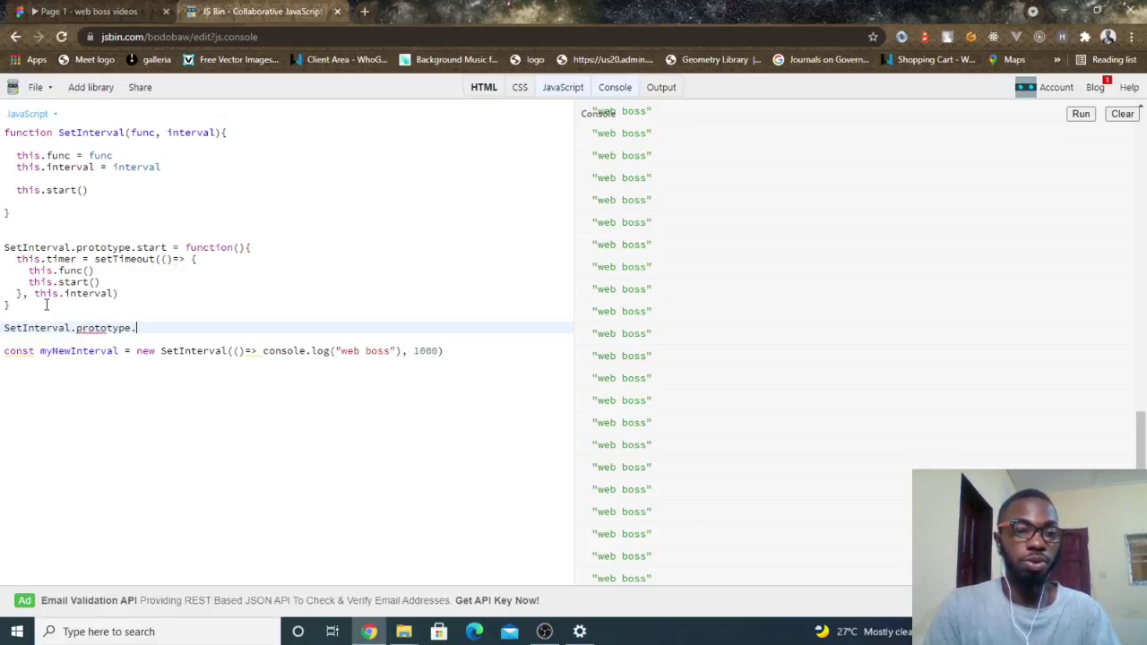
type("clear = fu")
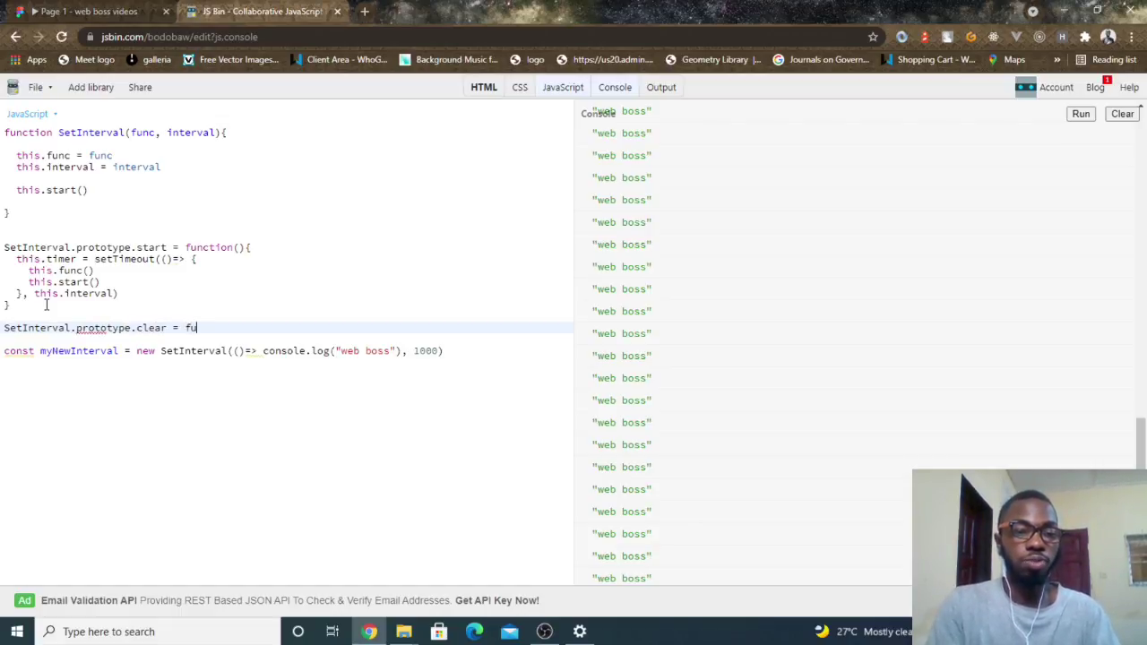
type("nction(){")
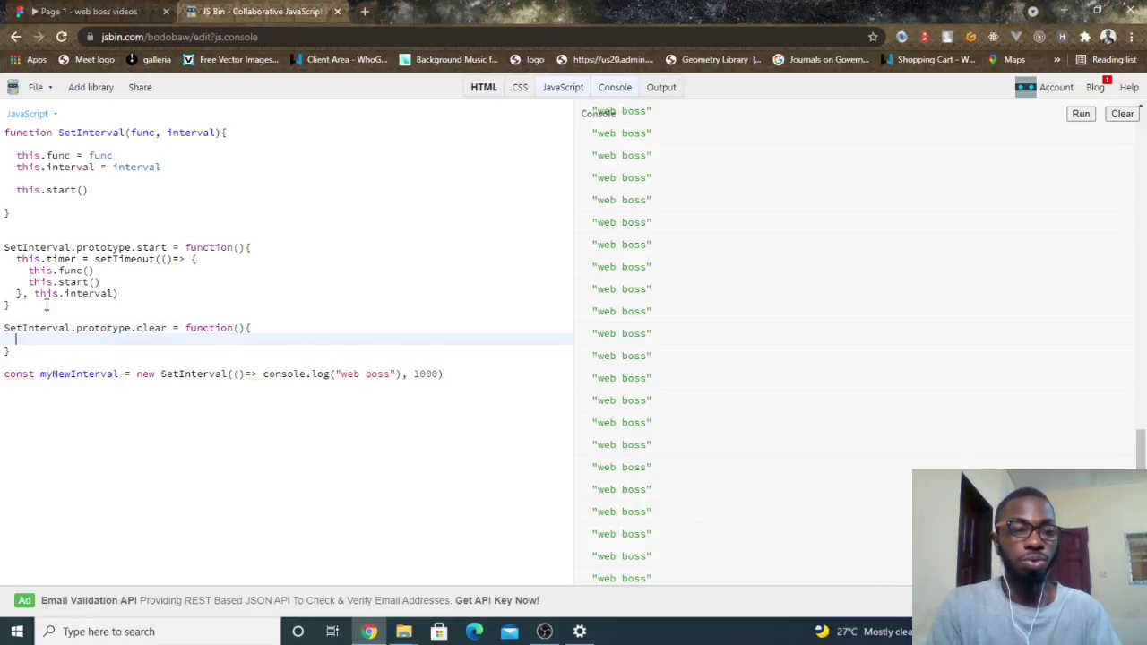
Step: Cancel the stored timer with clearTimeout(this.timer) inside clear
type("clearTi")
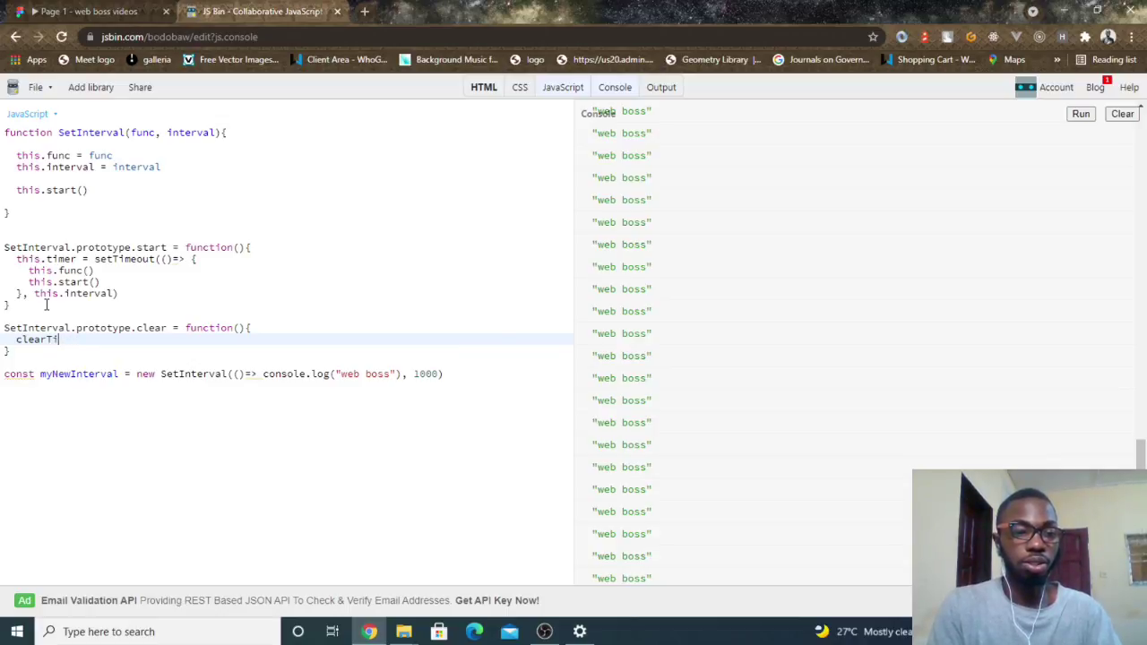
type("meout")
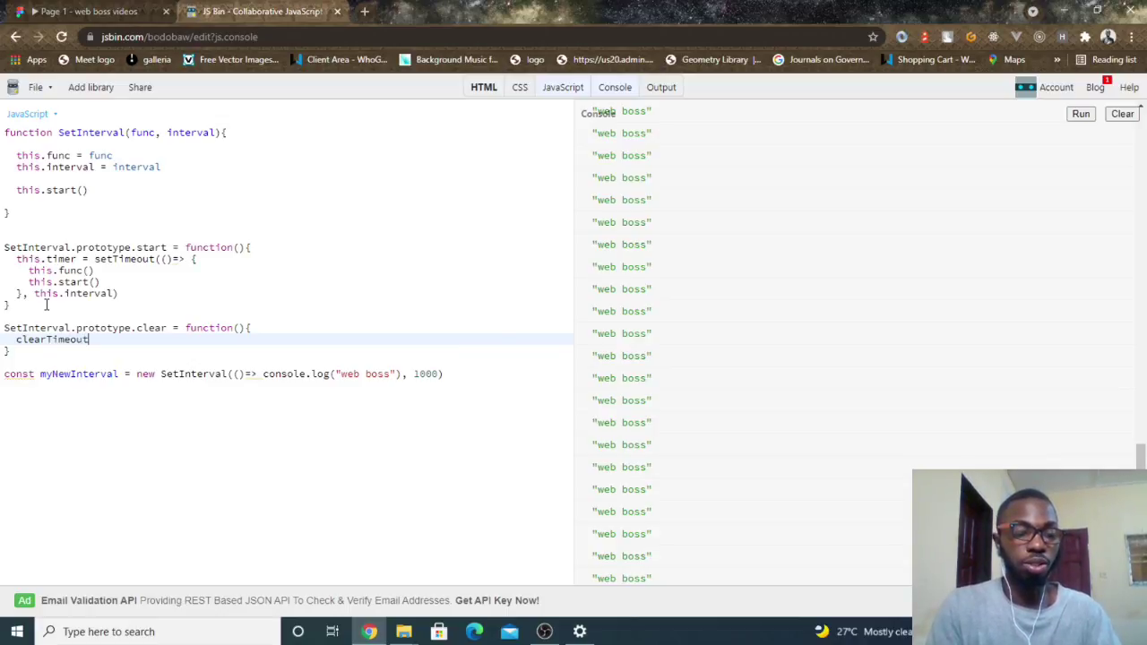
type("()")
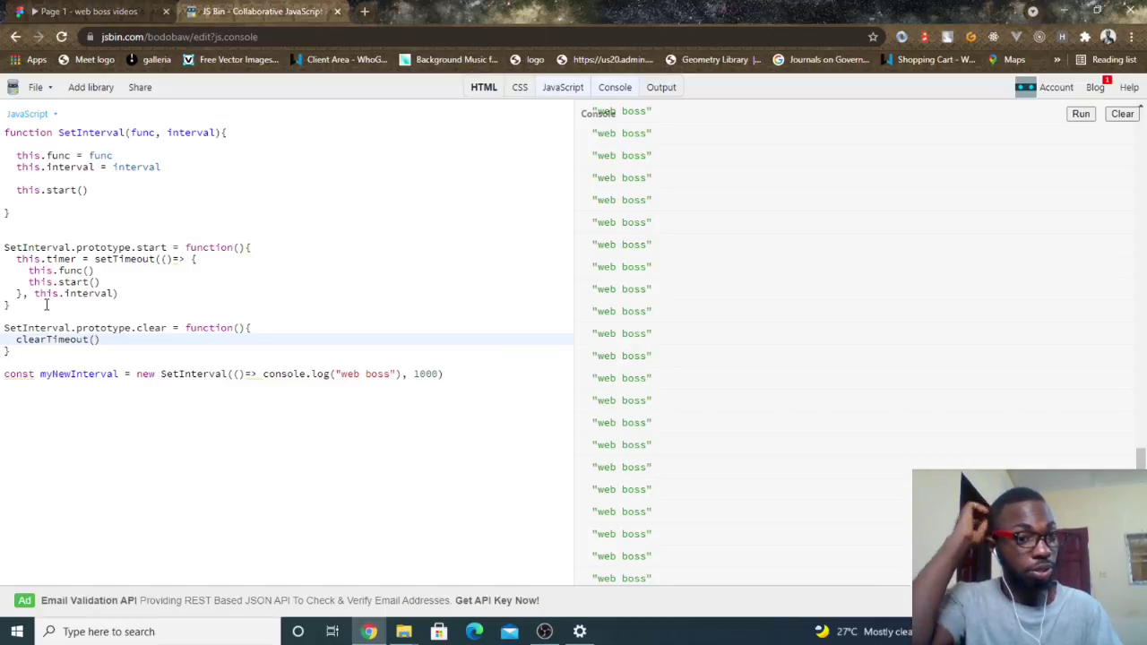
type("this")
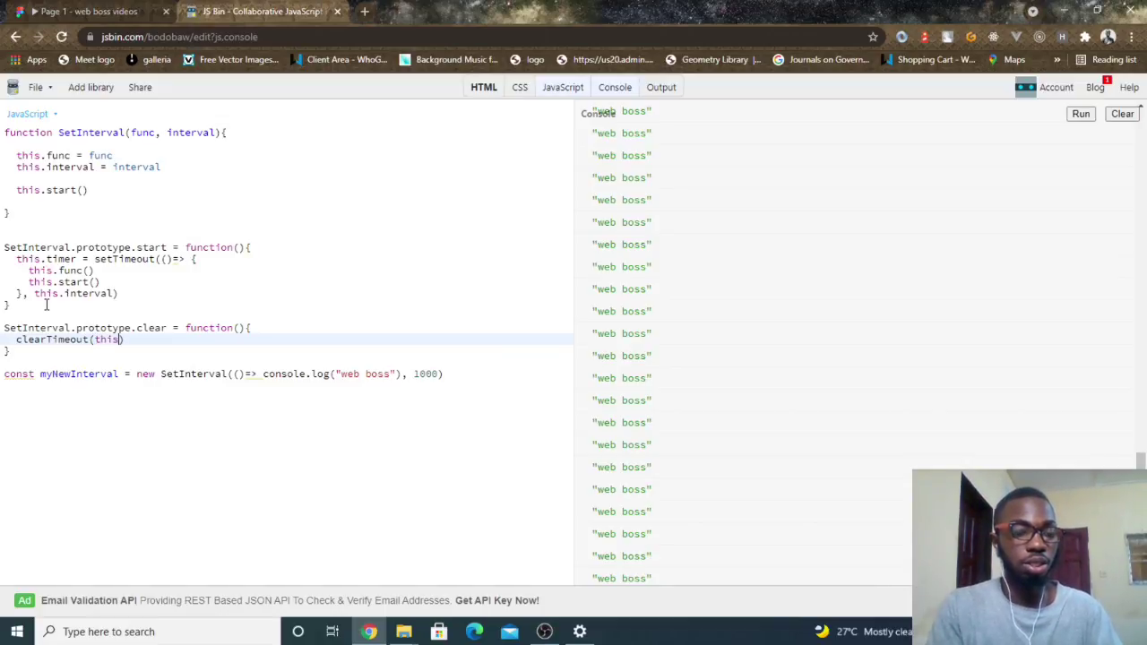
type(".timer")
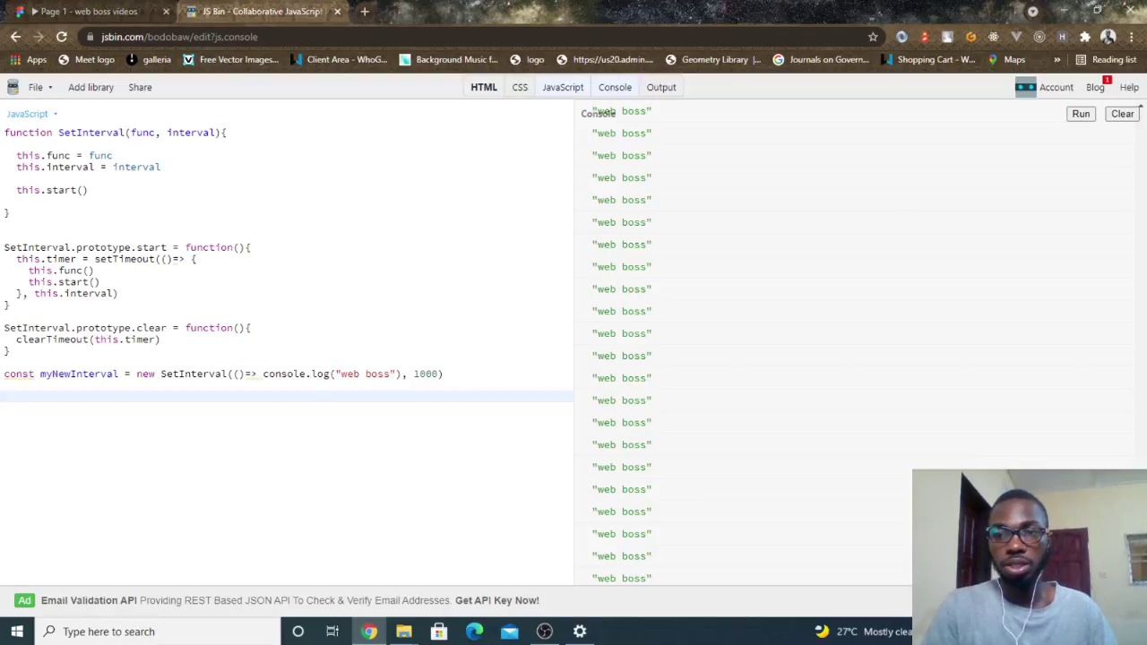
Step: Add myNewInterval.clear() right after creating the instance and rerun, leaving the console empty
left_click(1122, 115)
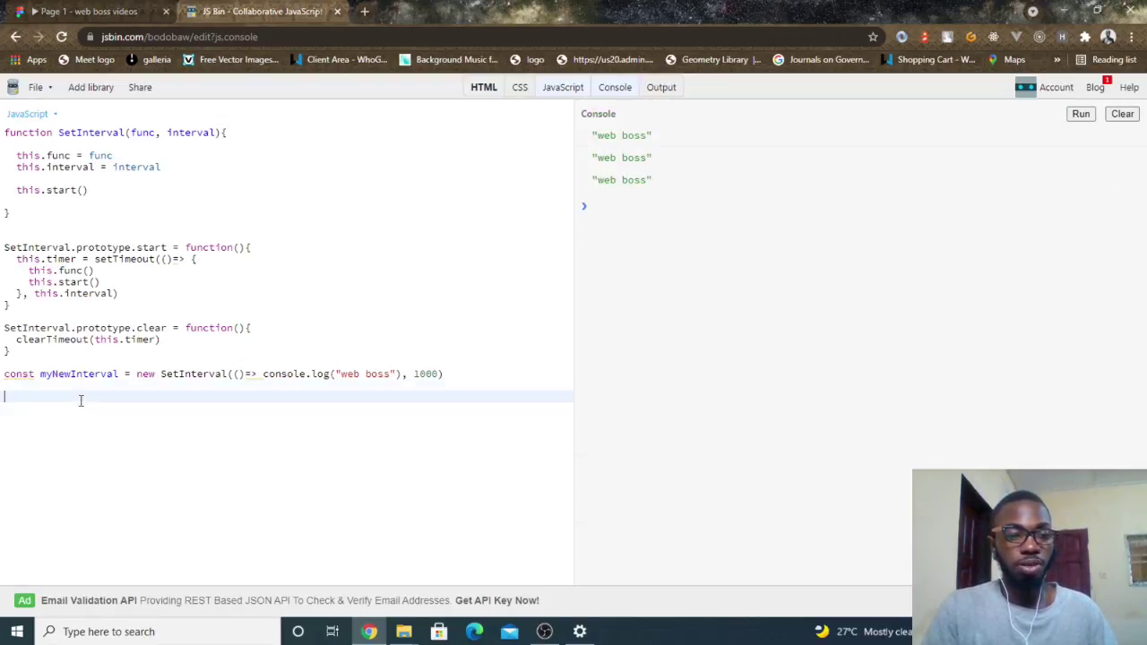
type("M")
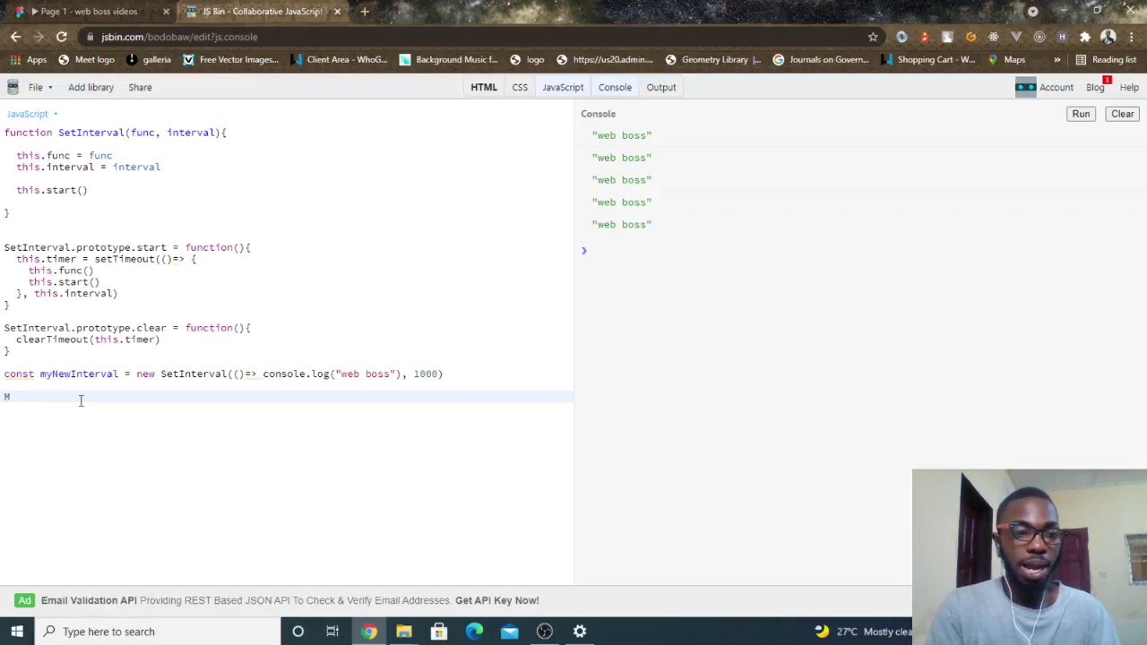
type("New")
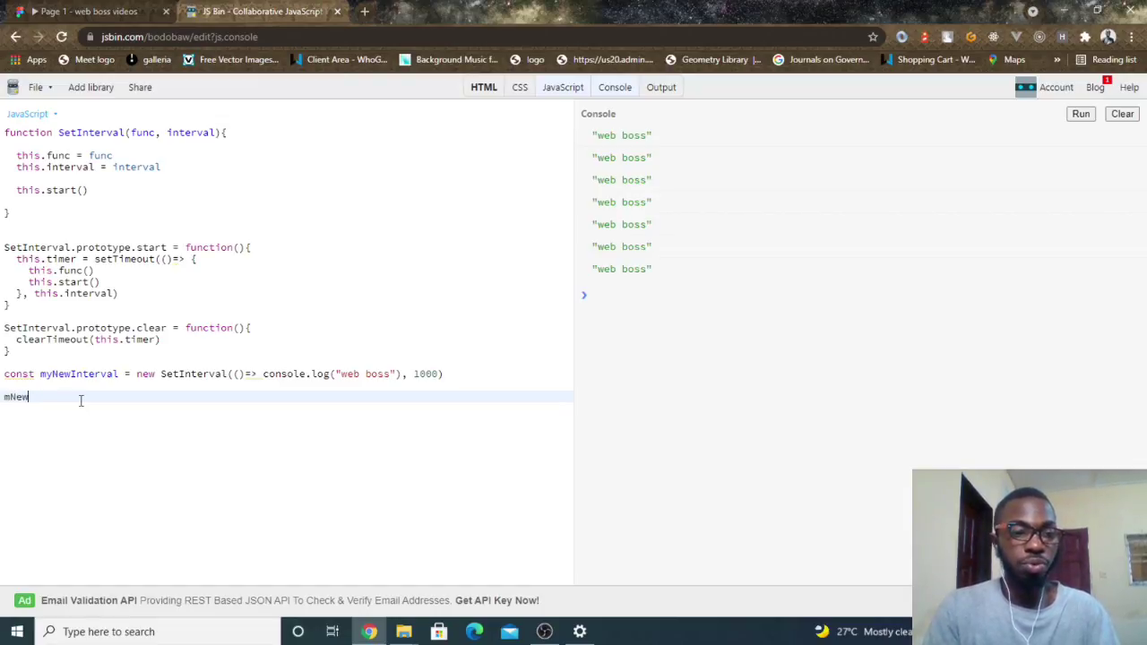
type("Interv")
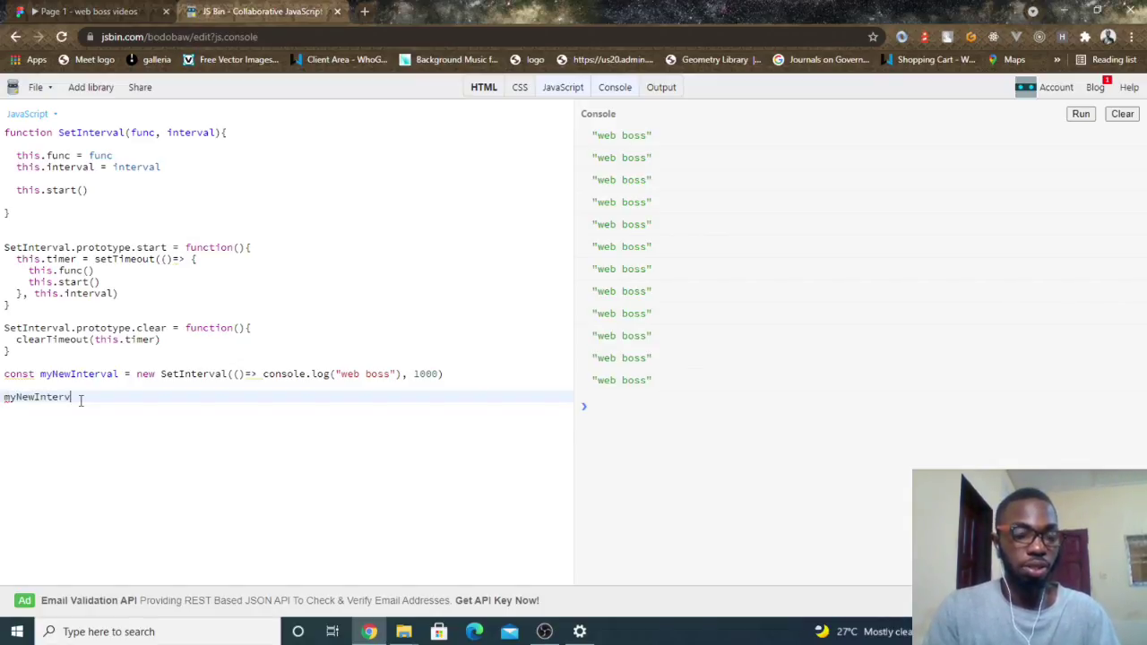
type(".clear")
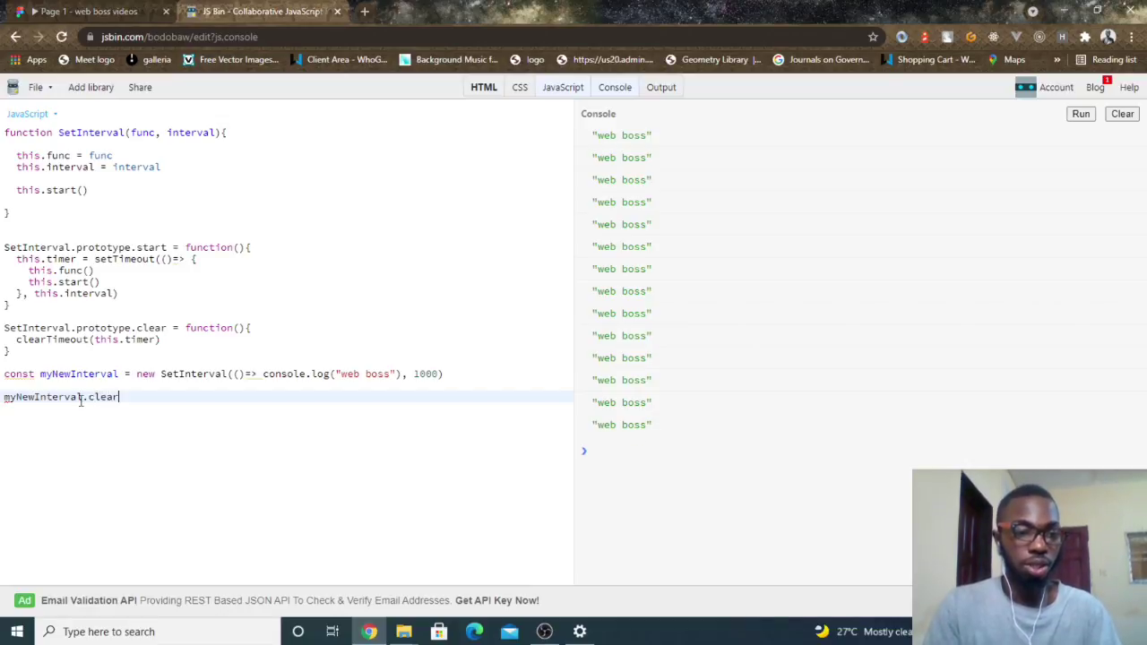
type("()")
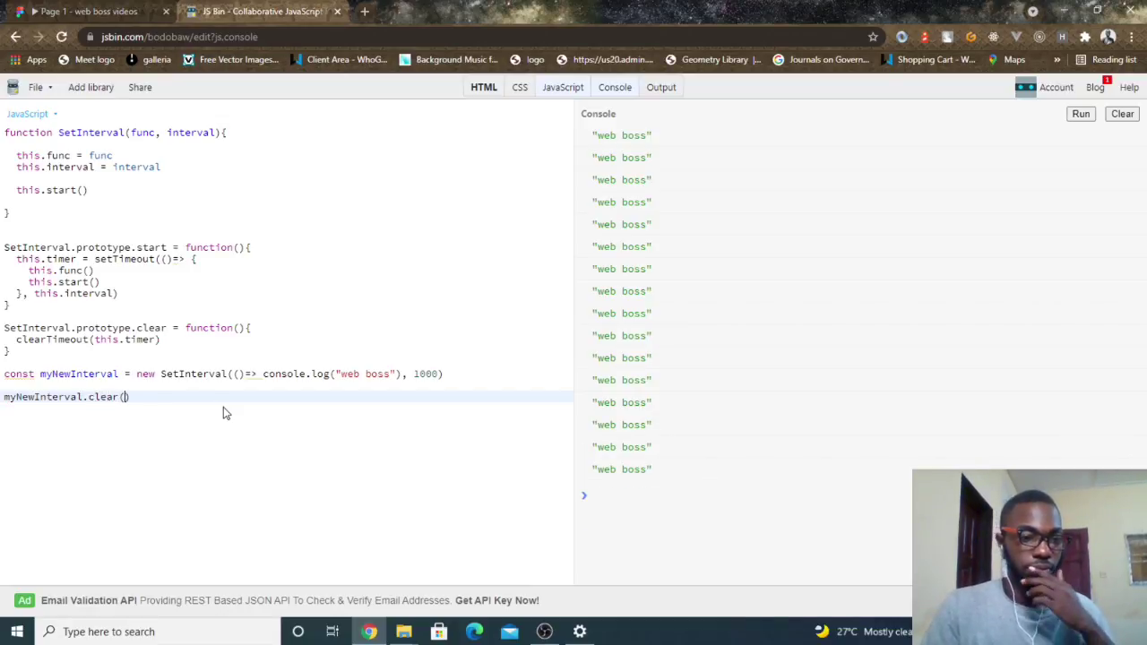
left_click(1080, 114)
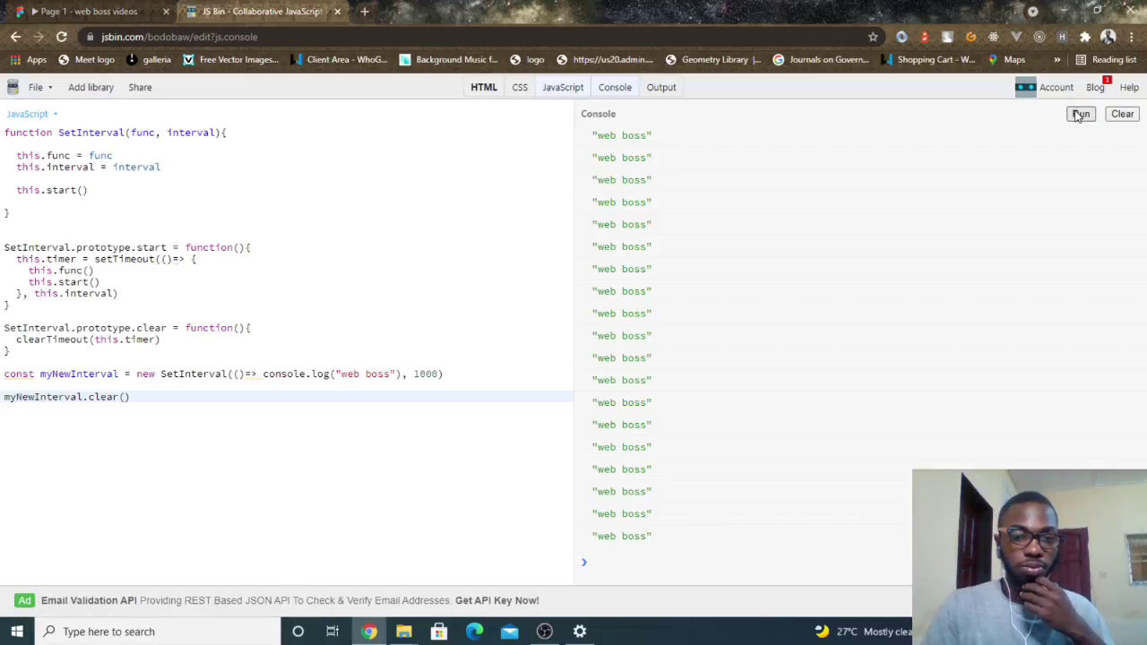
left_click(1122, 115)
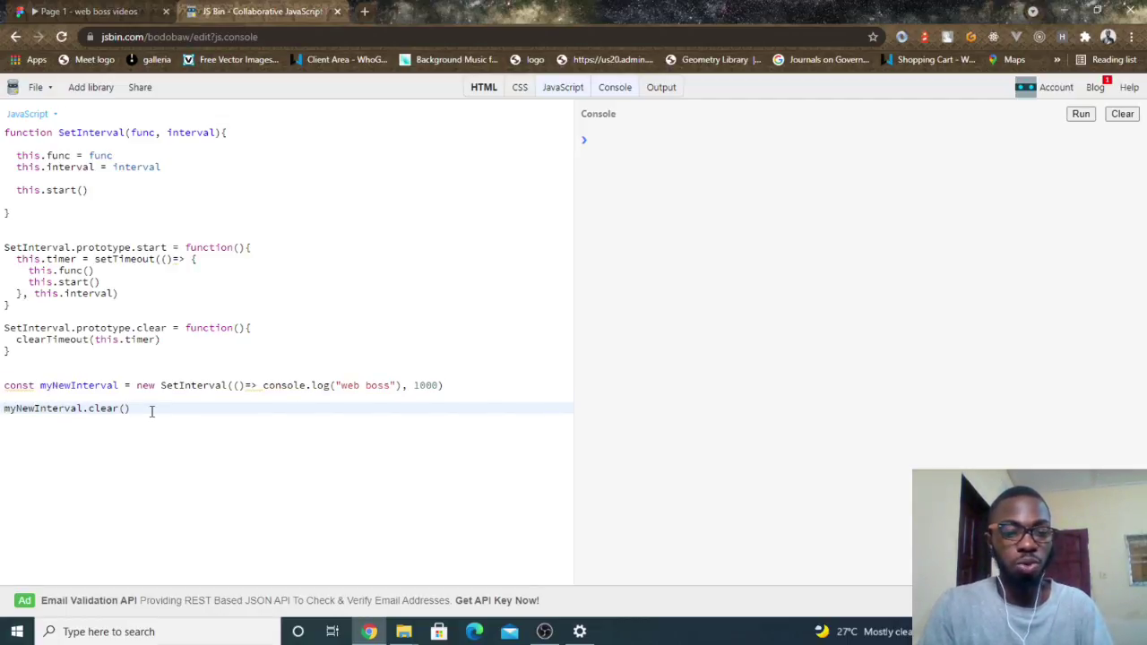
Step: Wrap the clear call as setTimeout(() => myNewInterval.clear(), 4000)
type("setTimeout(")
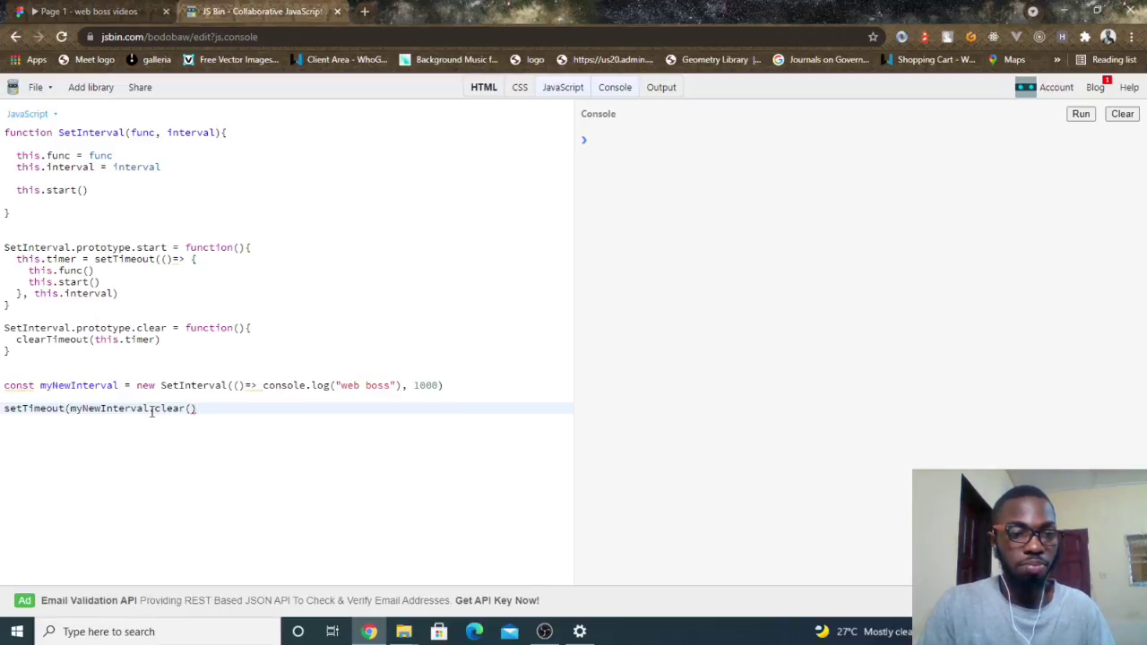
key("Backspace")
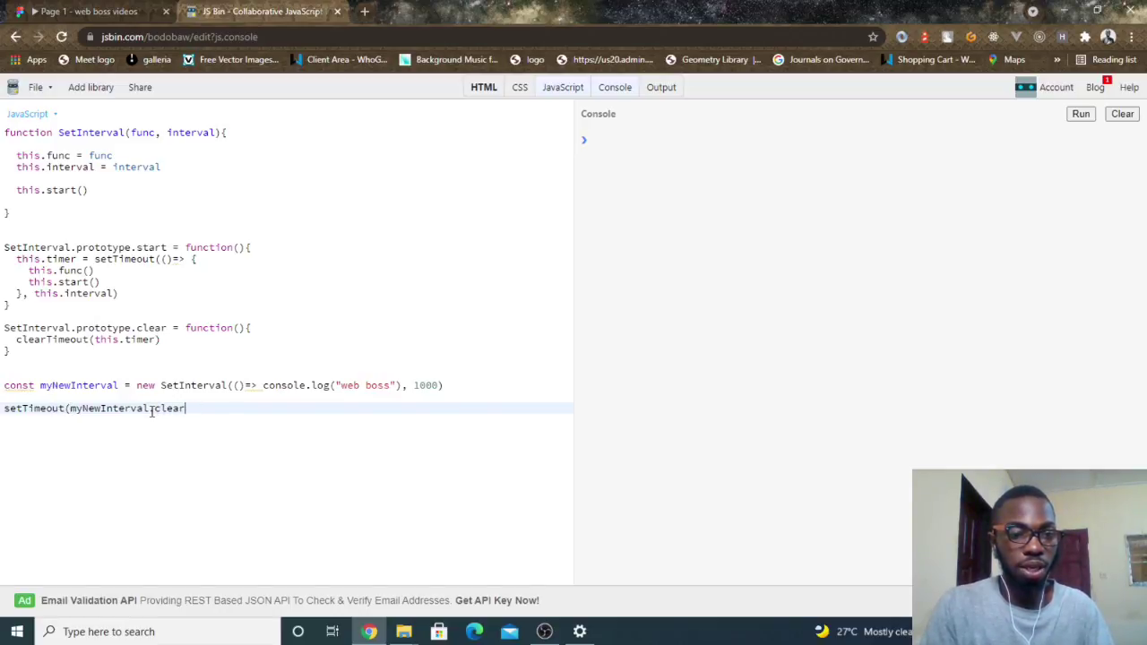
type(",")
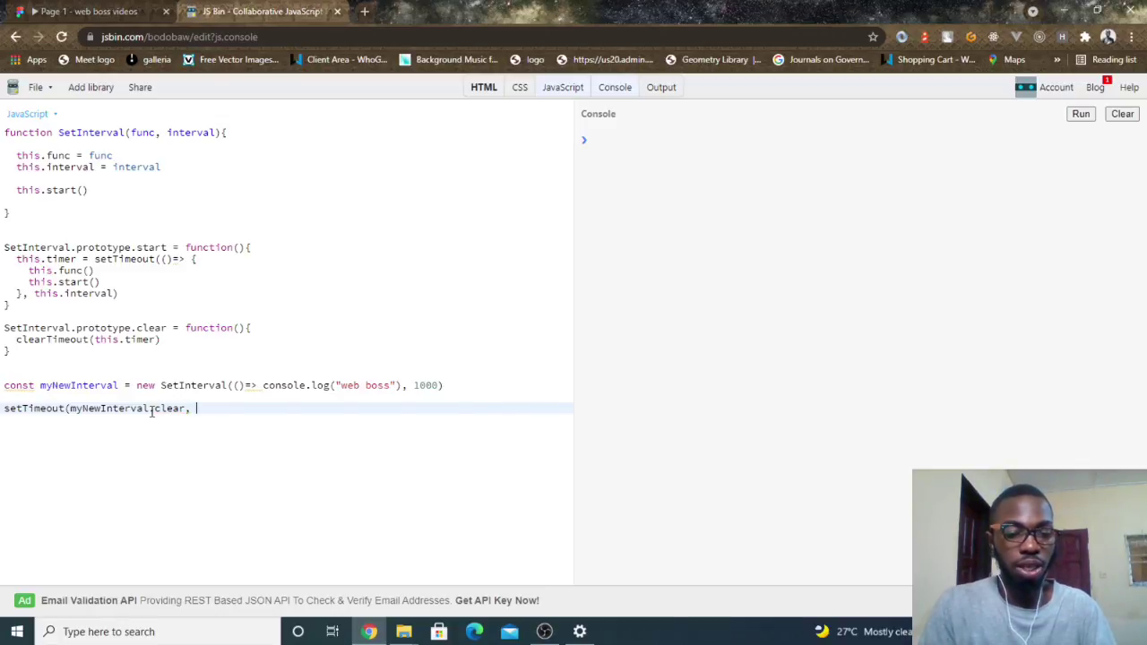
type("4000")
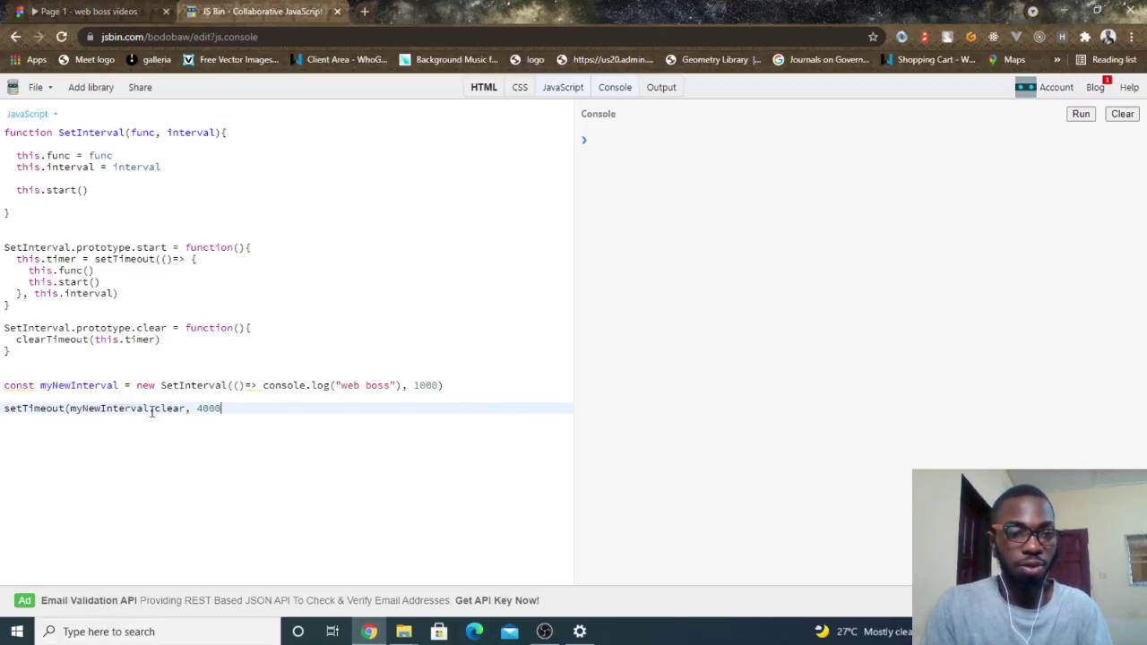
key("enter")
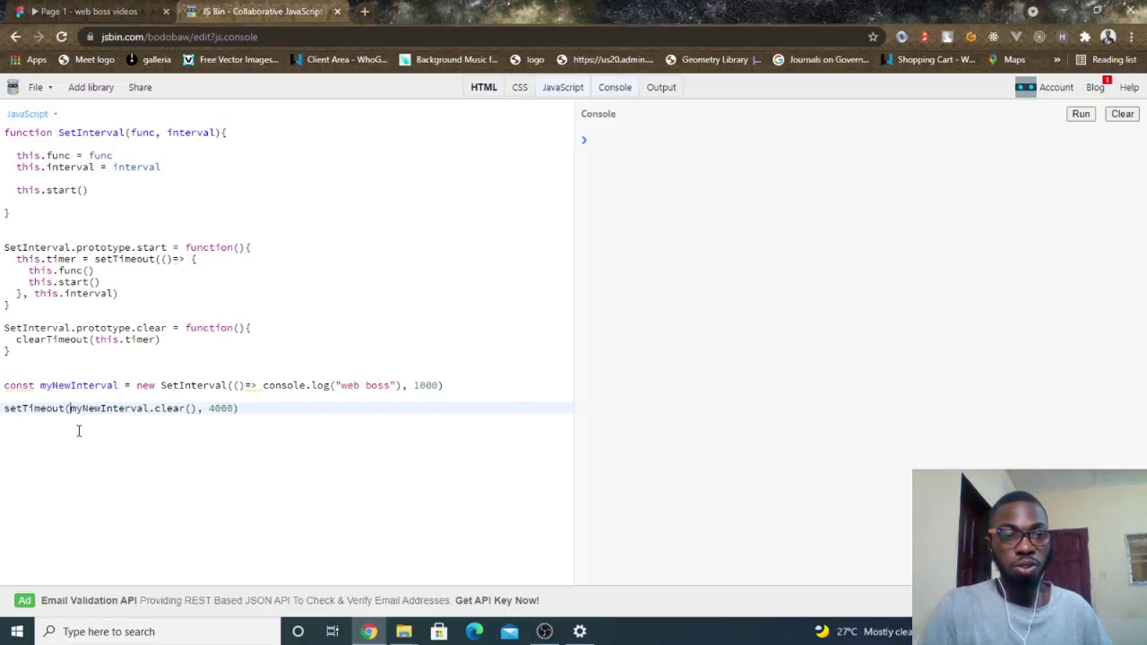
type("()=>")
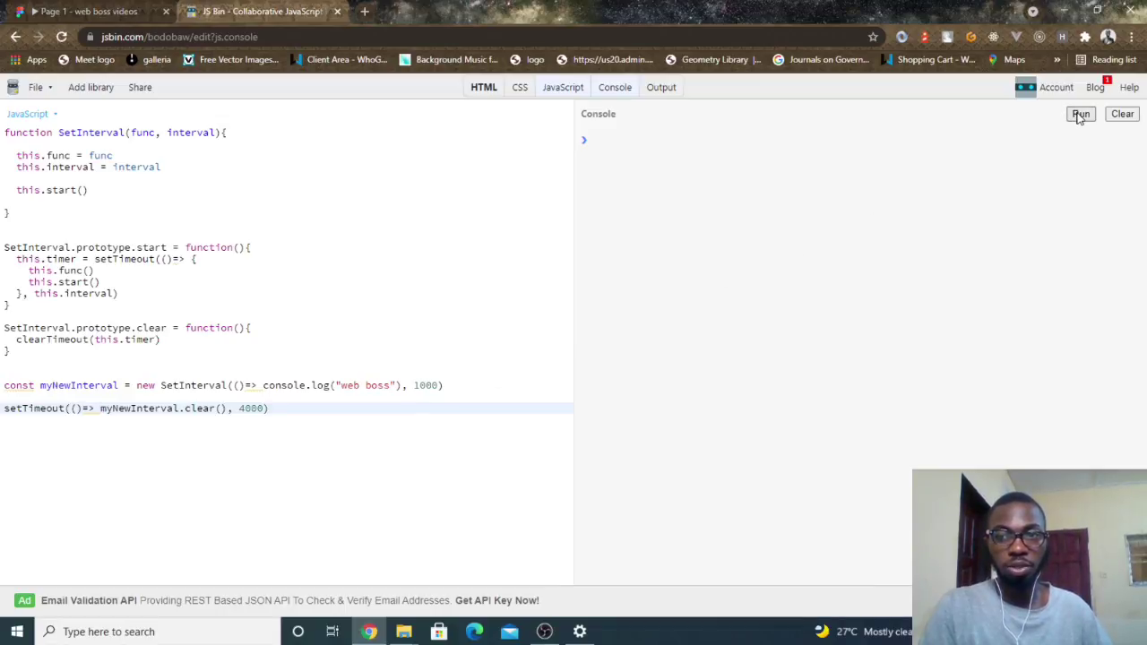
Step: Rerun the code so the console logs "web boss" three times before the interval clears
left_click(1079, 114)
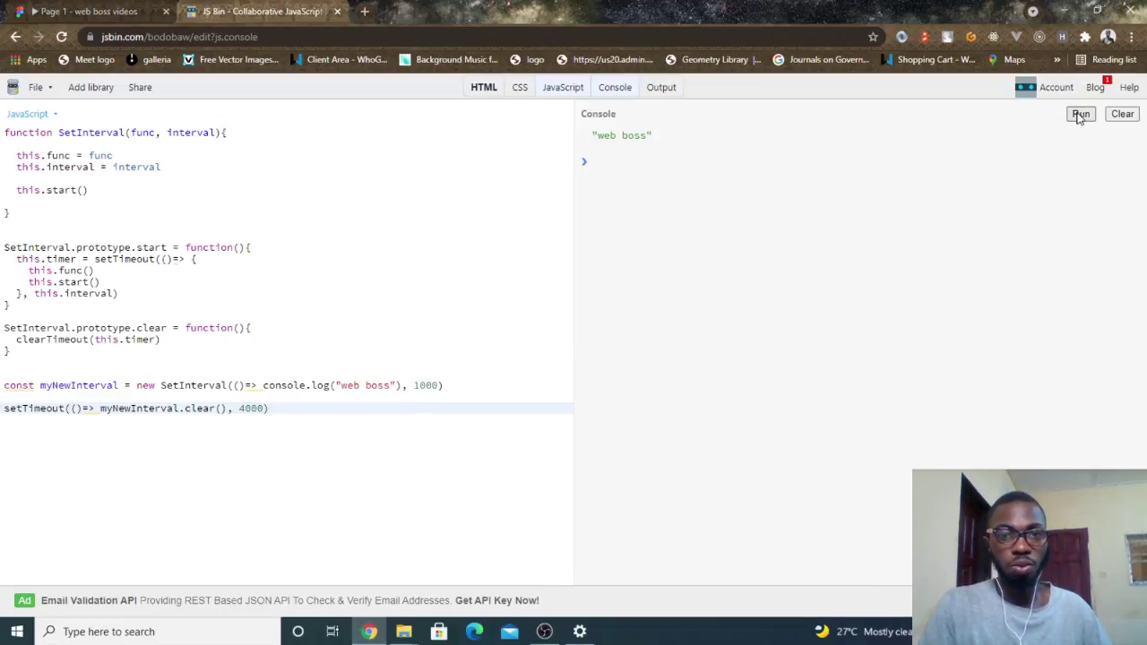
left_click(1080, 115)
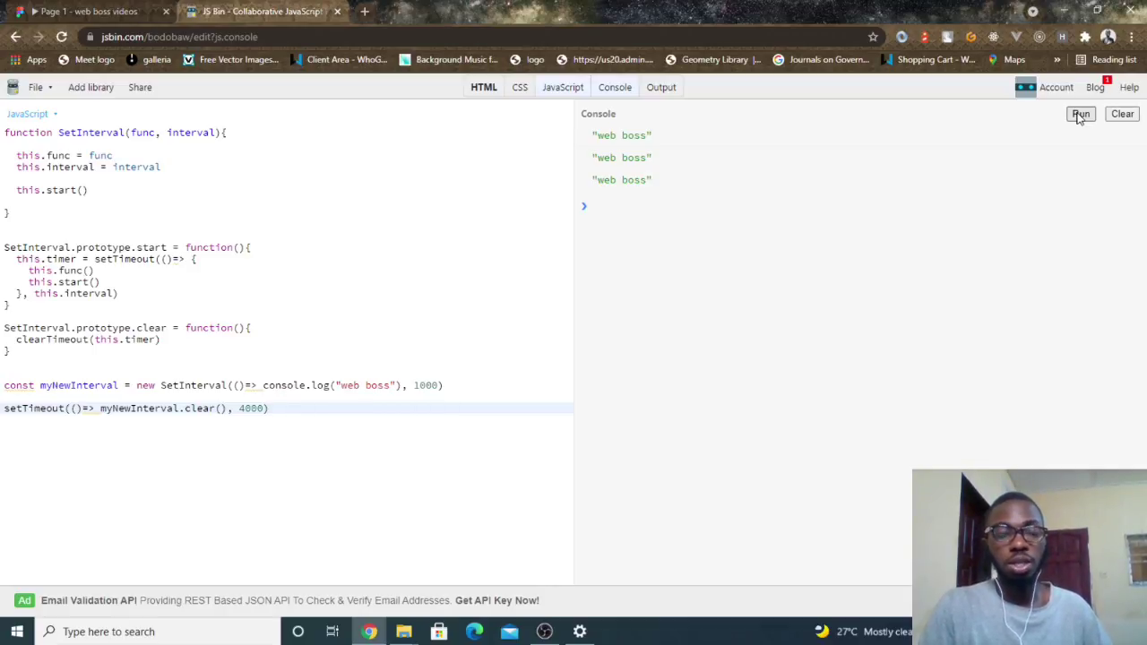
mouse_move(766, 254)
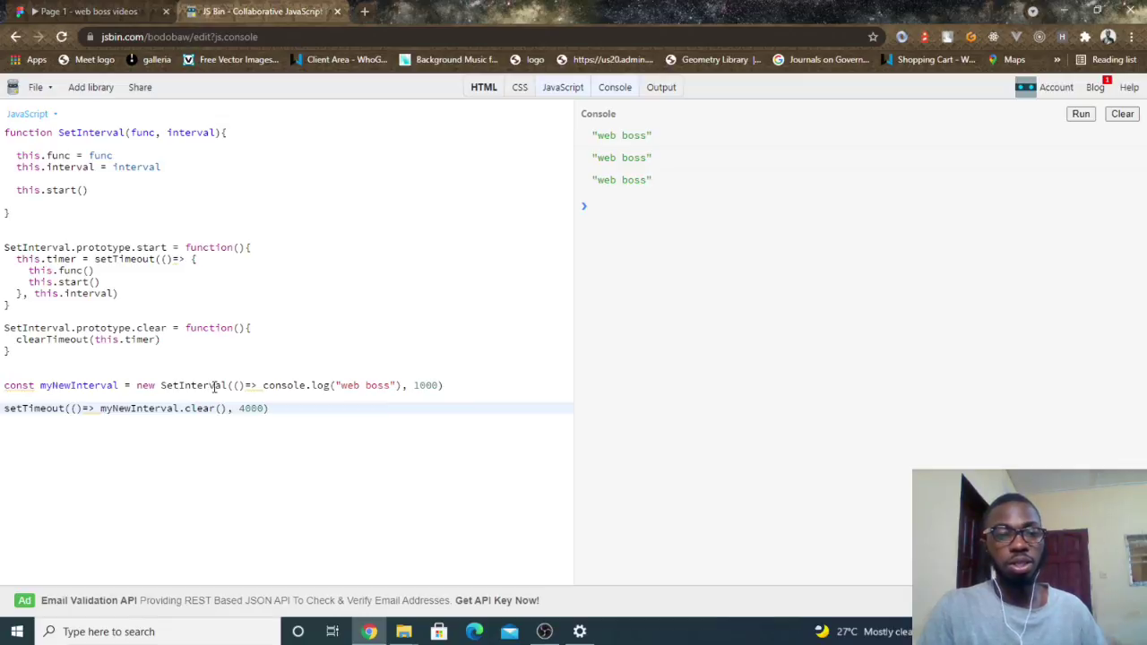
mouse_move(224, 417)
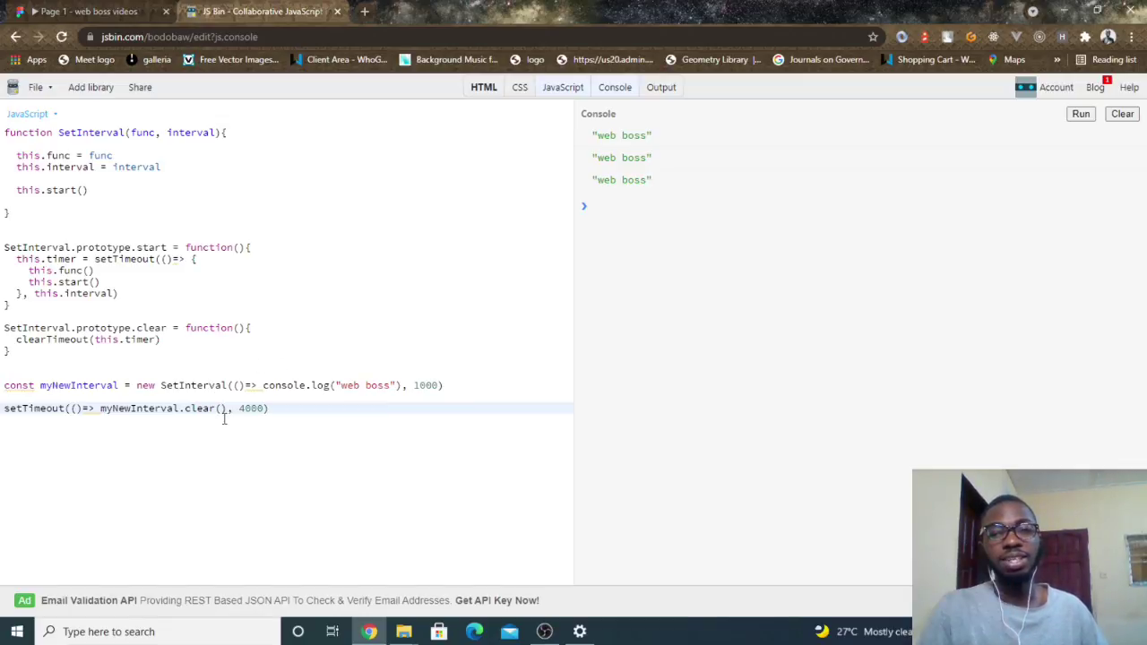